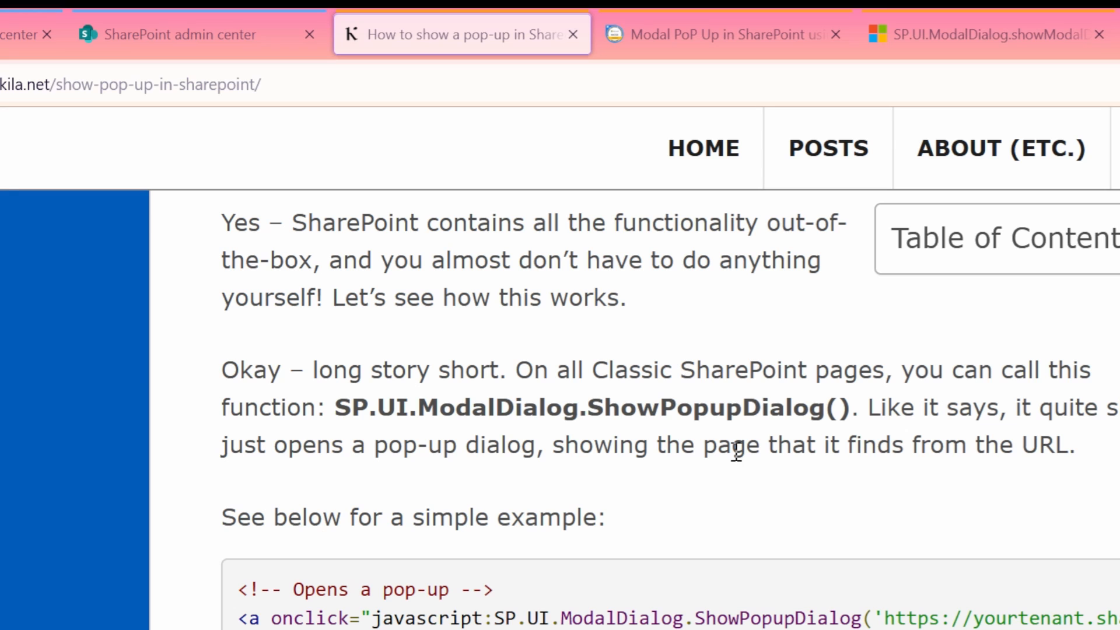
{"action": "mouse_move", "coordinate": [775, 436]}
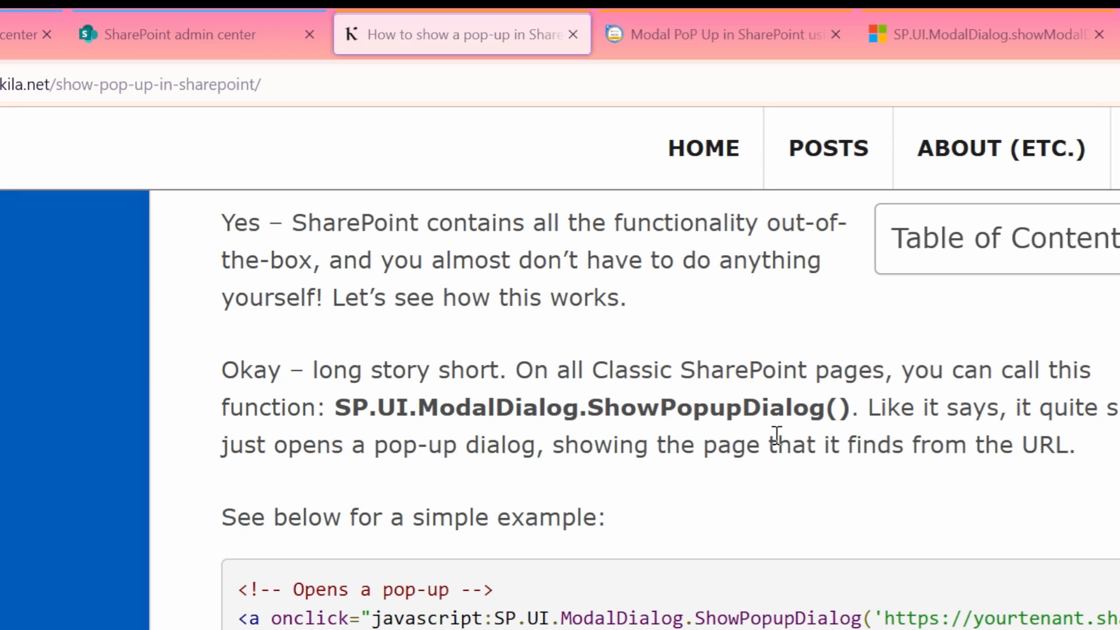
{"action": "mouse_move", "coordinate": [451, 398]}
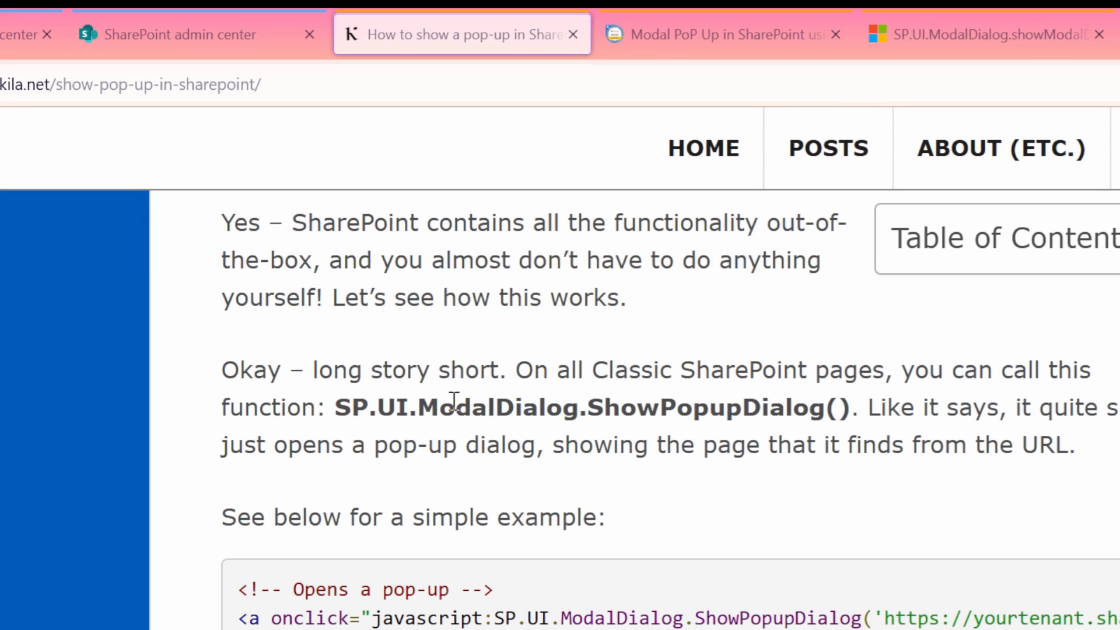
{"action": "mouse_move", "coordinate": [955, 93]}
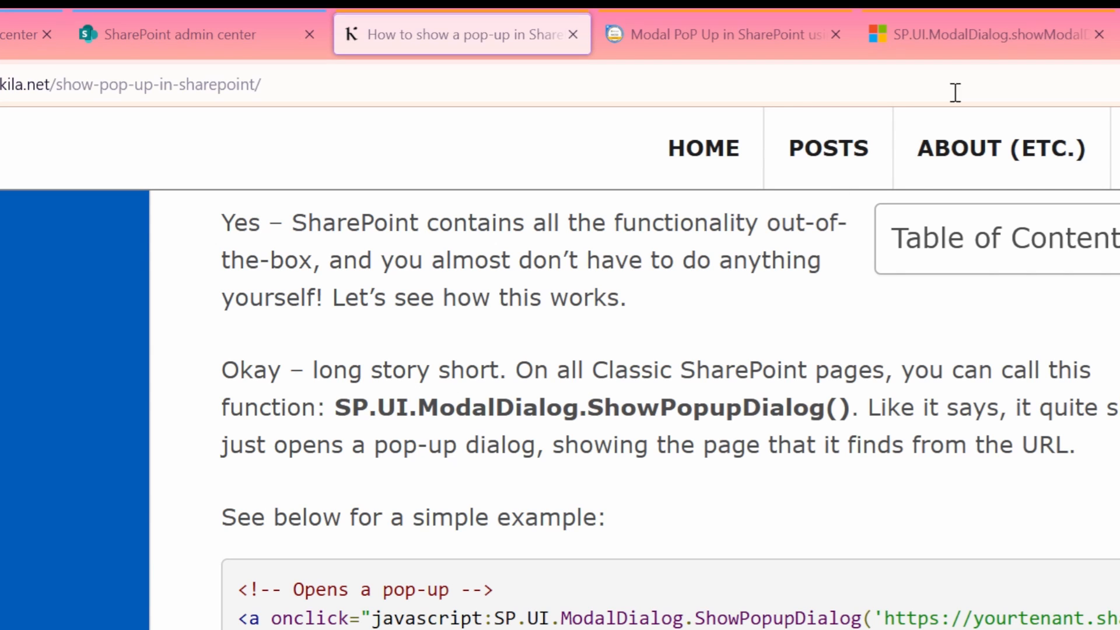
Switch between the ModalDialog documentation and the SharePoint pop-ups blog post.
{"action": "left_click", "coordinate": [964, 34]}
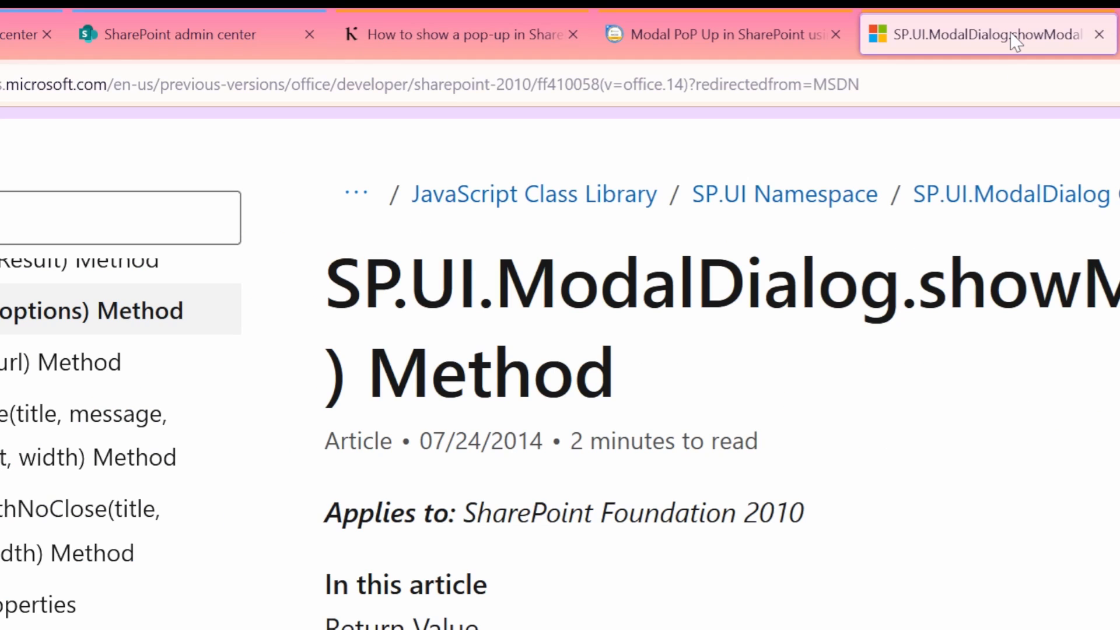
{"action": "left_click", "coordinate": [461, 35]}
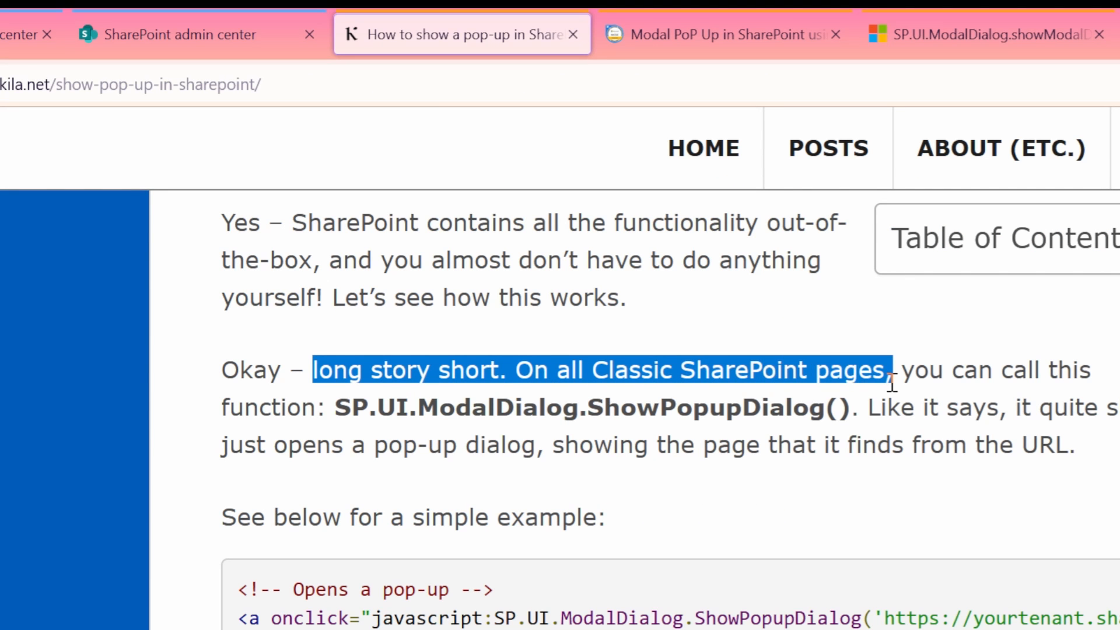
{"action": "left_click", "coordinate": [722, 34]}
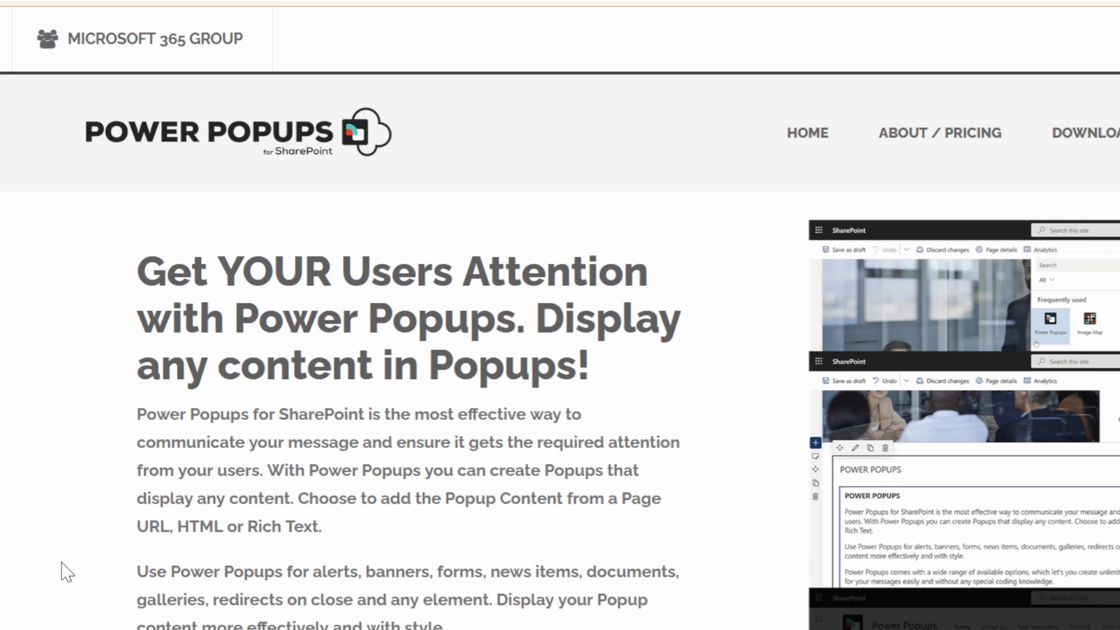
{"action": "mouse_move", "coordinate": [148, 314]}
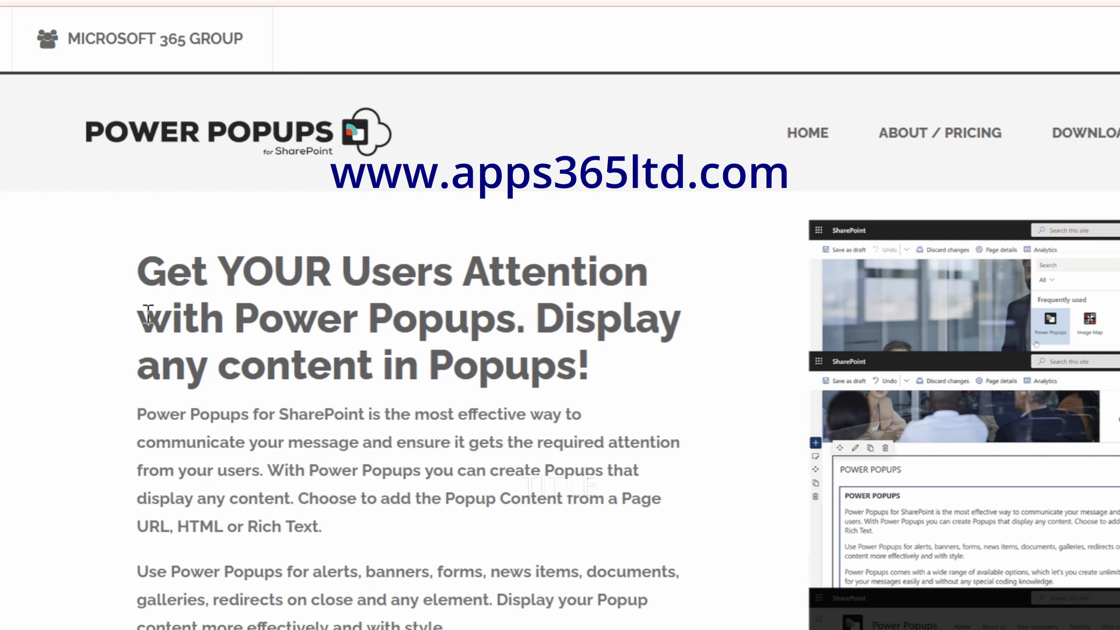
Get Power Popups from AppSource and add it to the app catalog, enabled on all sites.
{"action": "scroll", "scroll_direction": "down", "scroll_amount": 3}
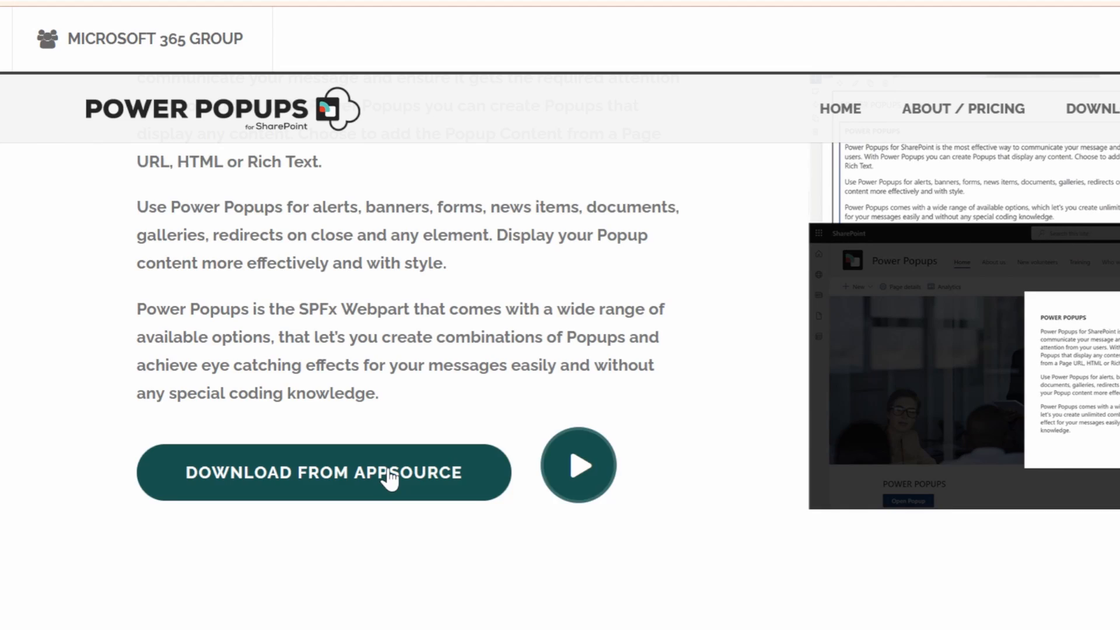
{"action": "left_click", "coordinate": [323, 472]}
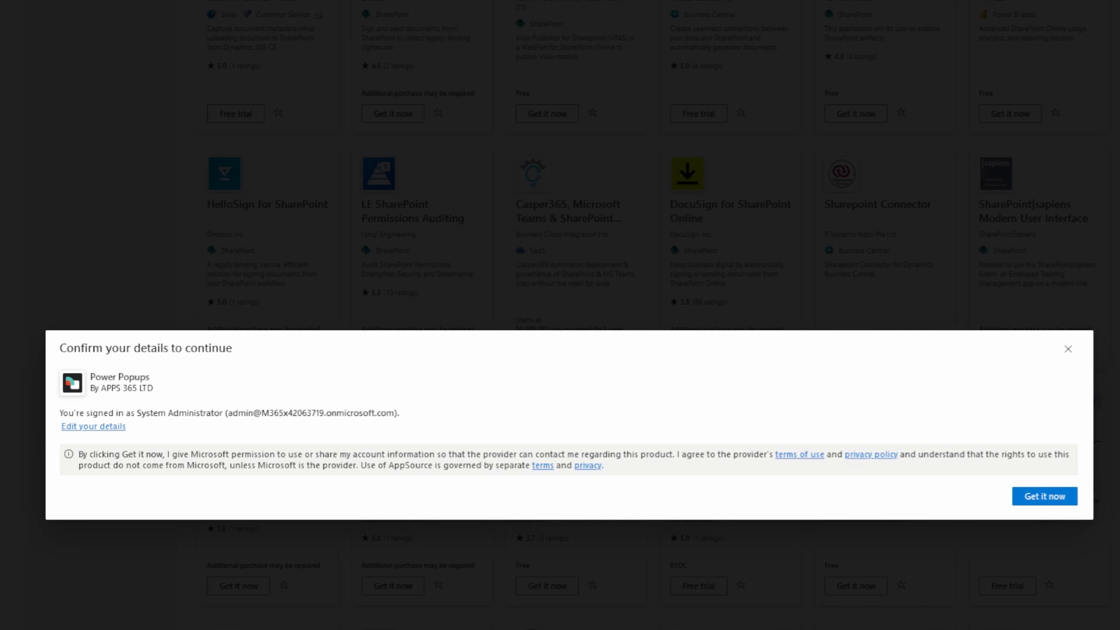
{"action": "left_click", "coordinate": [1043, 496]}
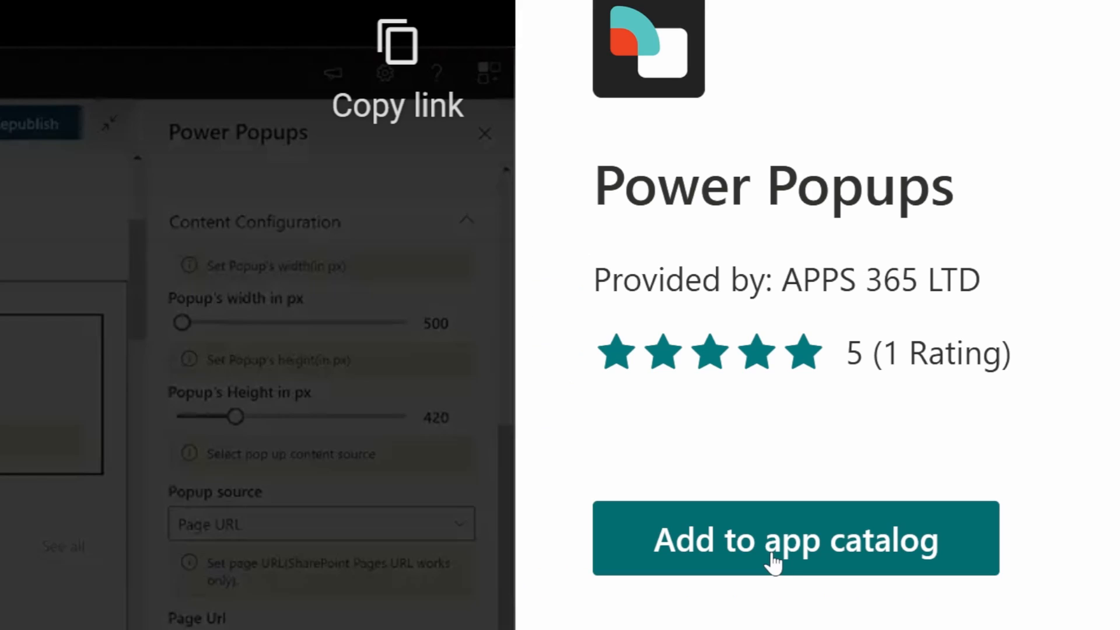
{"action": "left_click", "coordinate": [795, 538]}
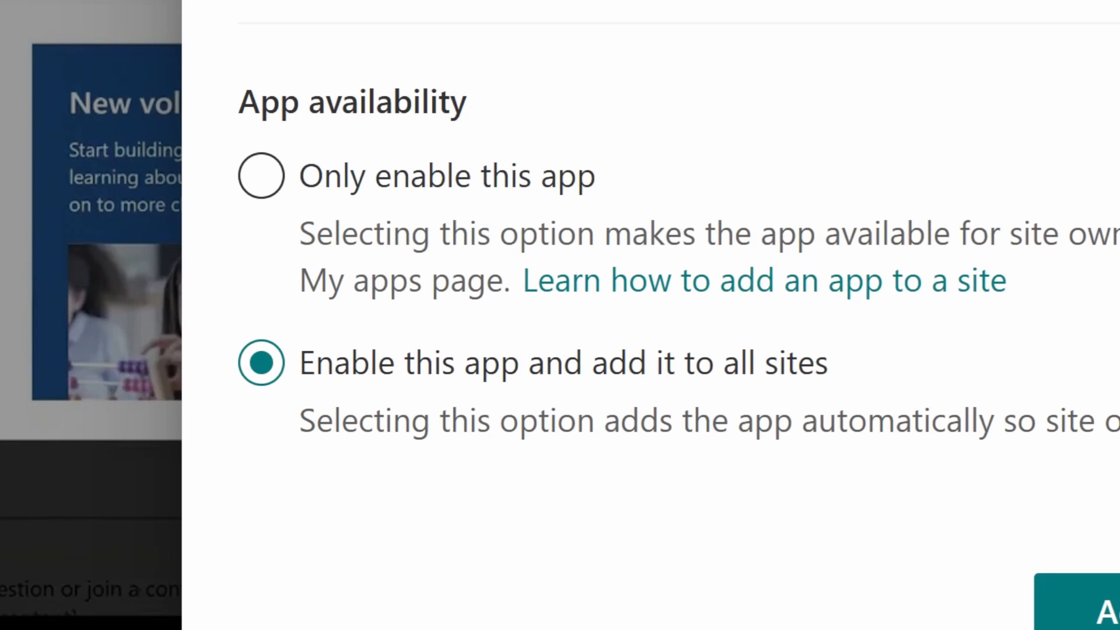
{"action": "left_click", "coordinate": [1100, 603]}
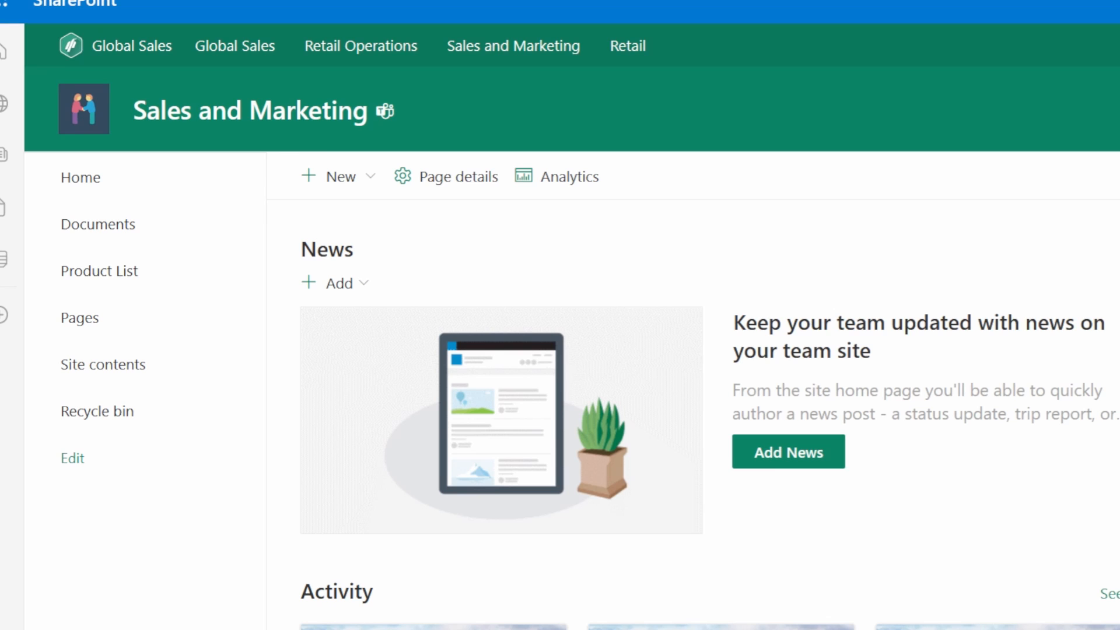
Edit the Sales and Marketing home page and insert a Power Popups web part.
{"action": "left_click", "coordinate": [71, 458]}
{"action": "type", "text": "pop"}
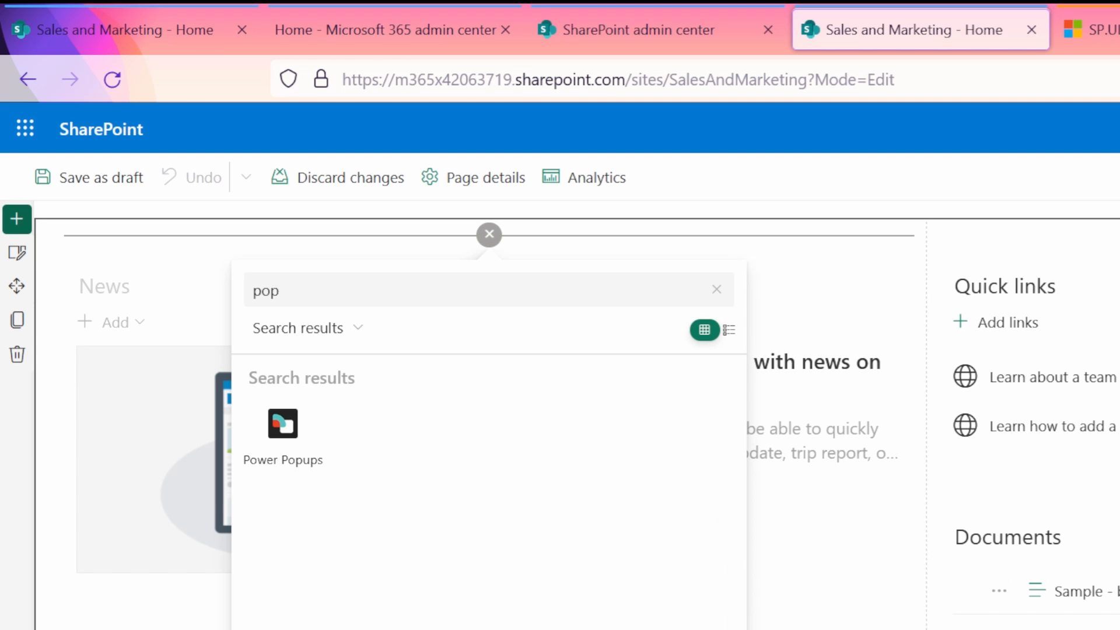
{"action": "mouse_move", "coordinate": [283, 425]}
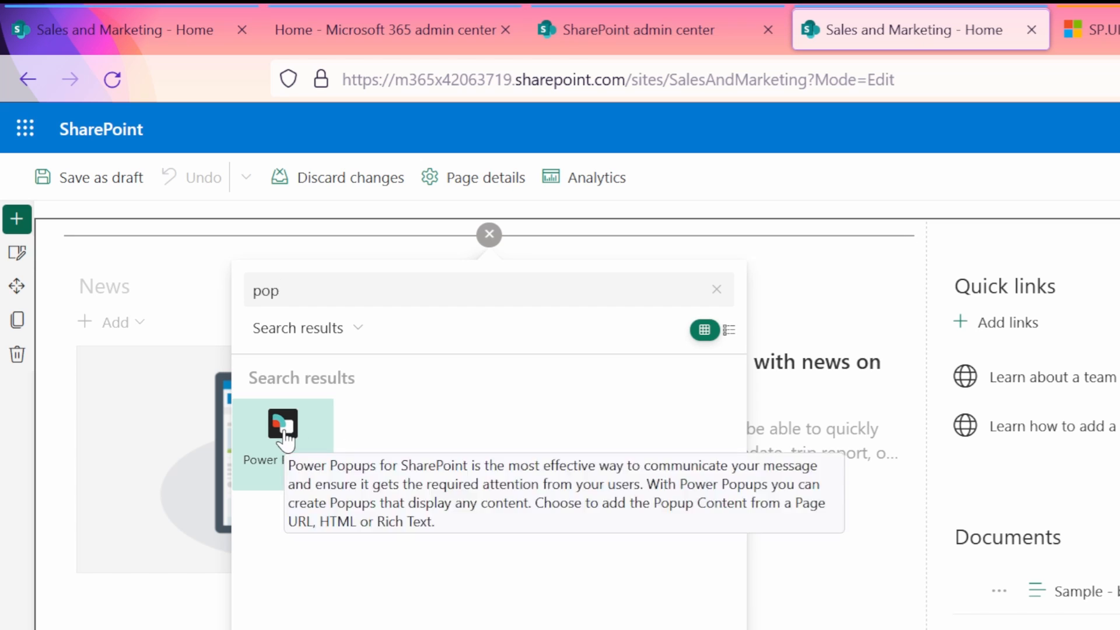
{"action": "left_click", "coordinate": [282, 429]}
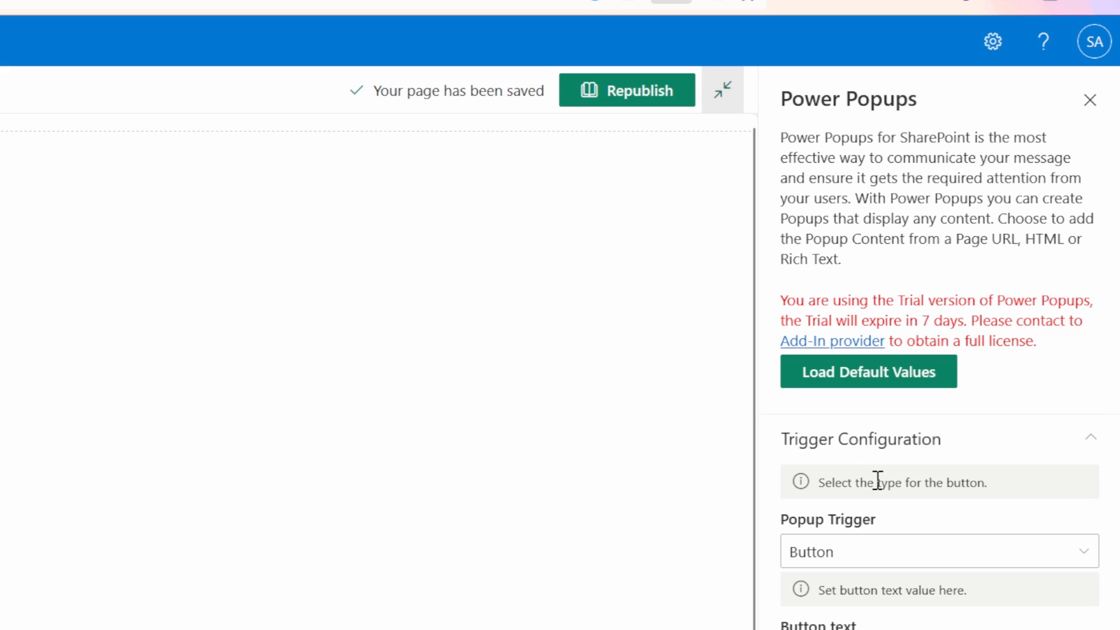
{"action": "mouse_move", "coordinate": [892, 377]}
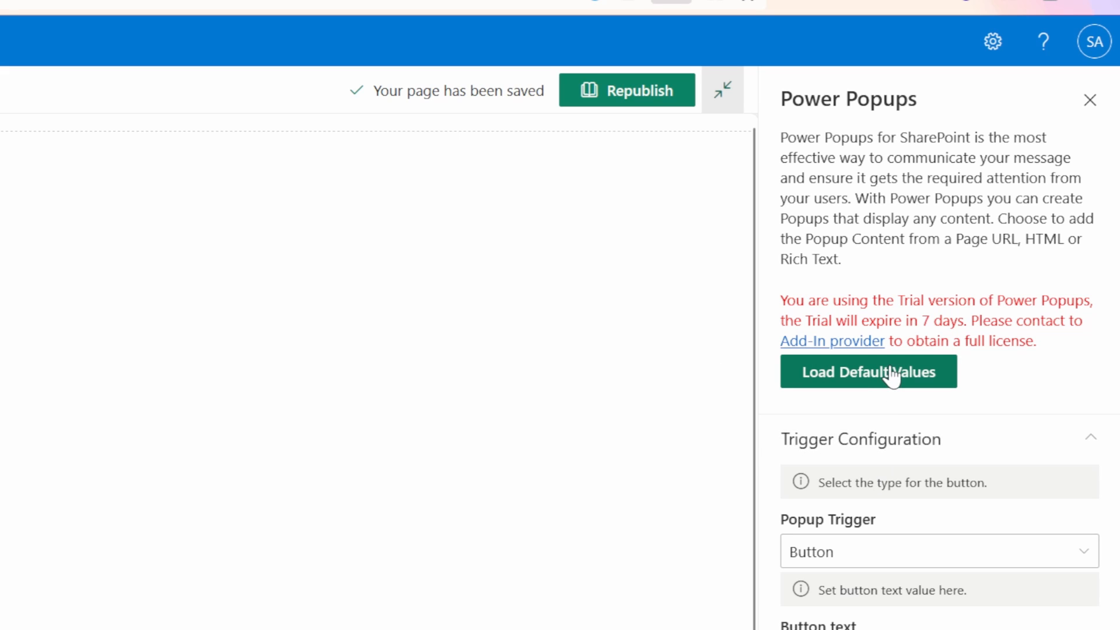
{"action": "mouse_move", "coordinate": [907, 550]}
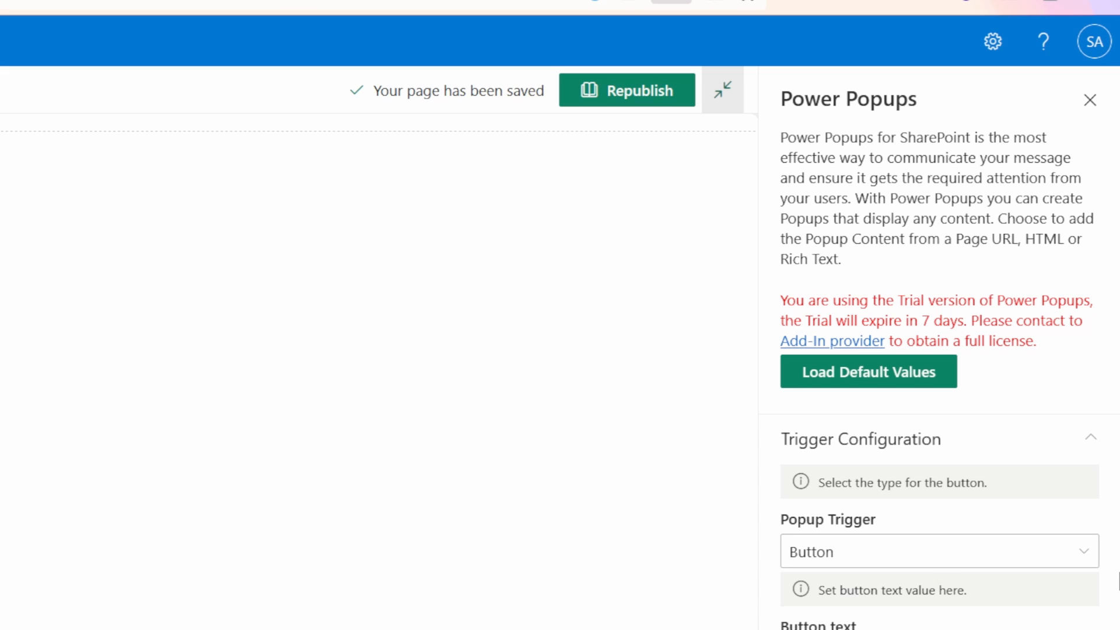
Keep Button as the popup trigger and check its 'Open Popup' label.
{"action": "left_click", "coordinate": [938, 551]}
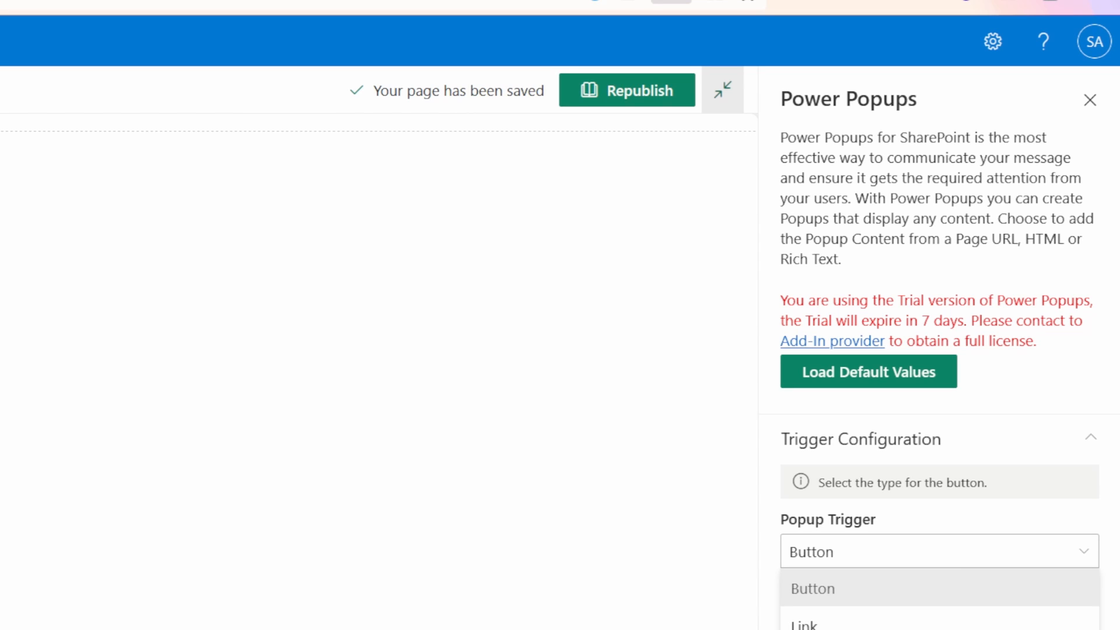
{"action": "left_click", "coordinate": [812, 588]}
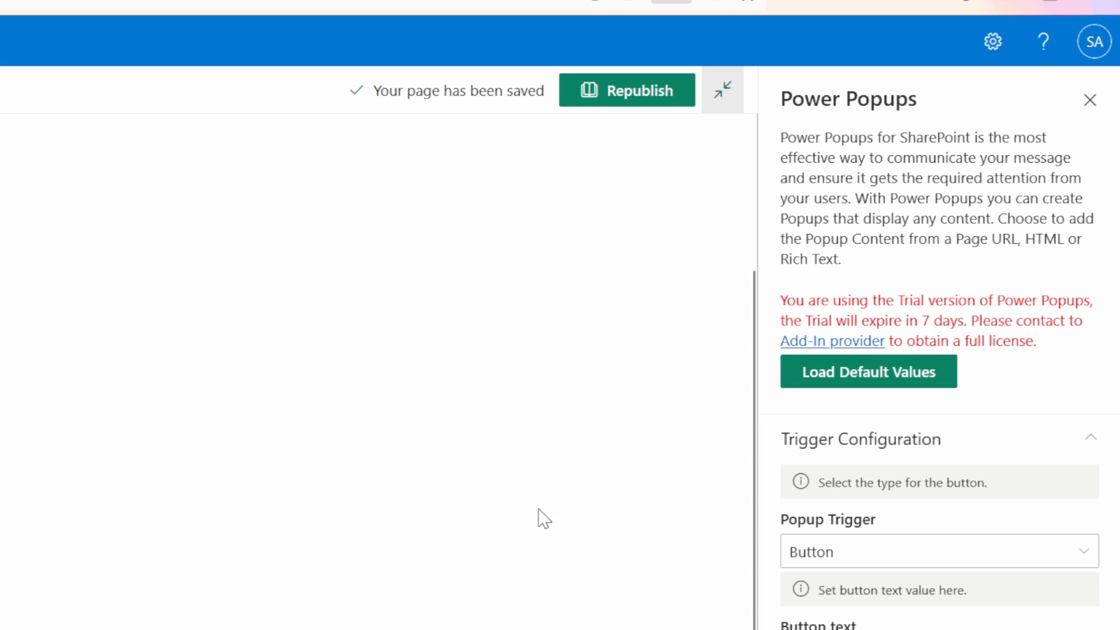
{"action": "scroll", "scroll_direction": "down", "scroll_amount": 3}
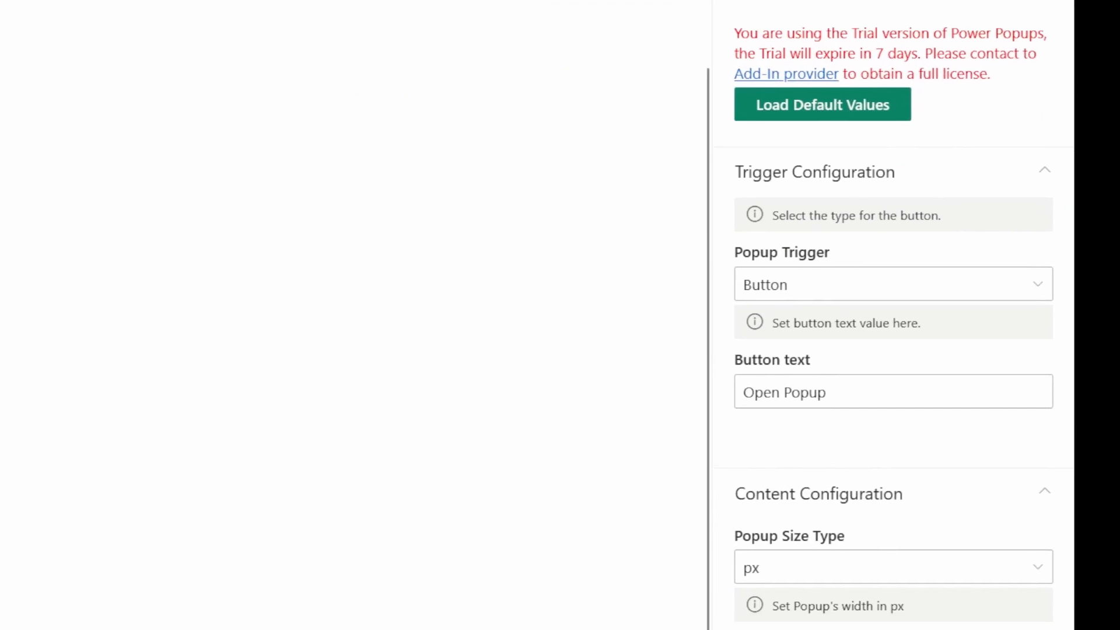
{"action": "left_click", "coordinate": [892, 283]}
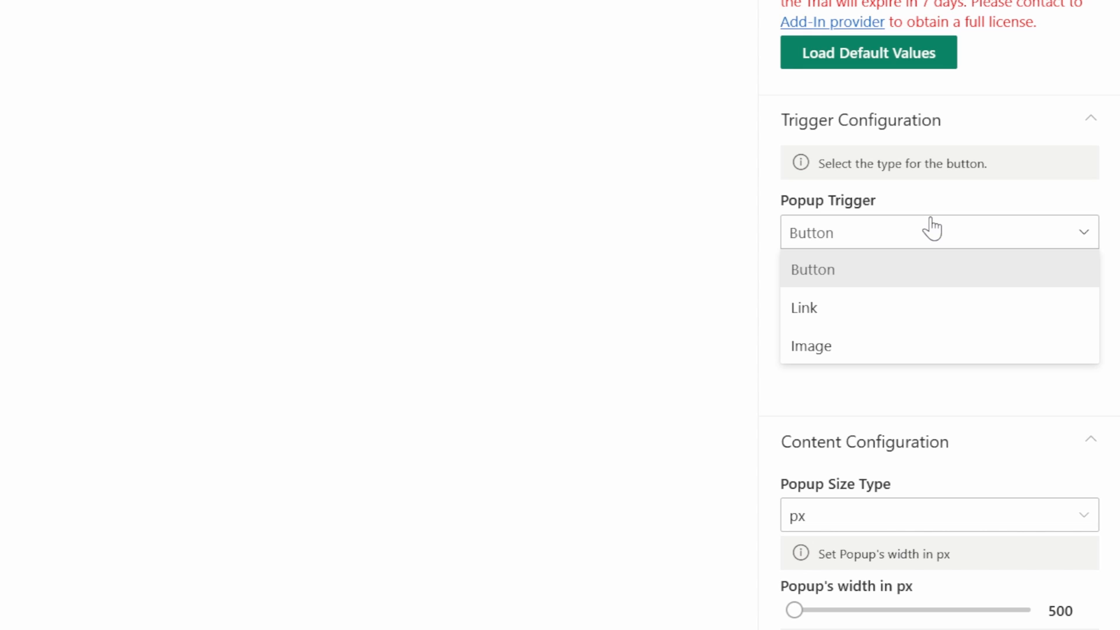
{"action": "left_click", "coordinate": [812, 269]}
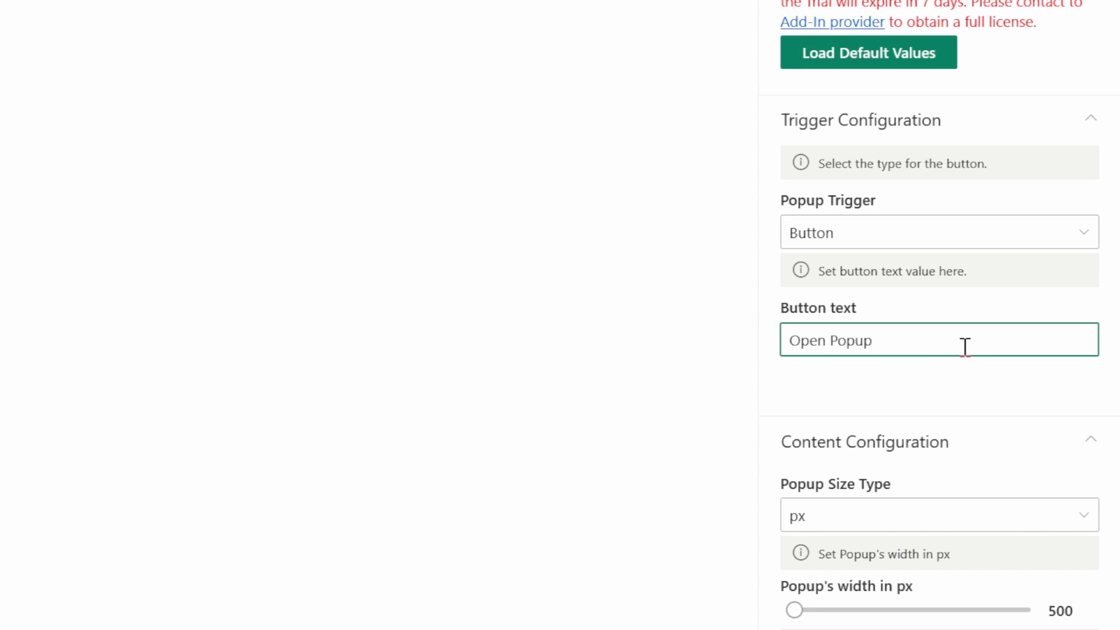
{"action": "mouse_move", "coordinate": [840, 347]}
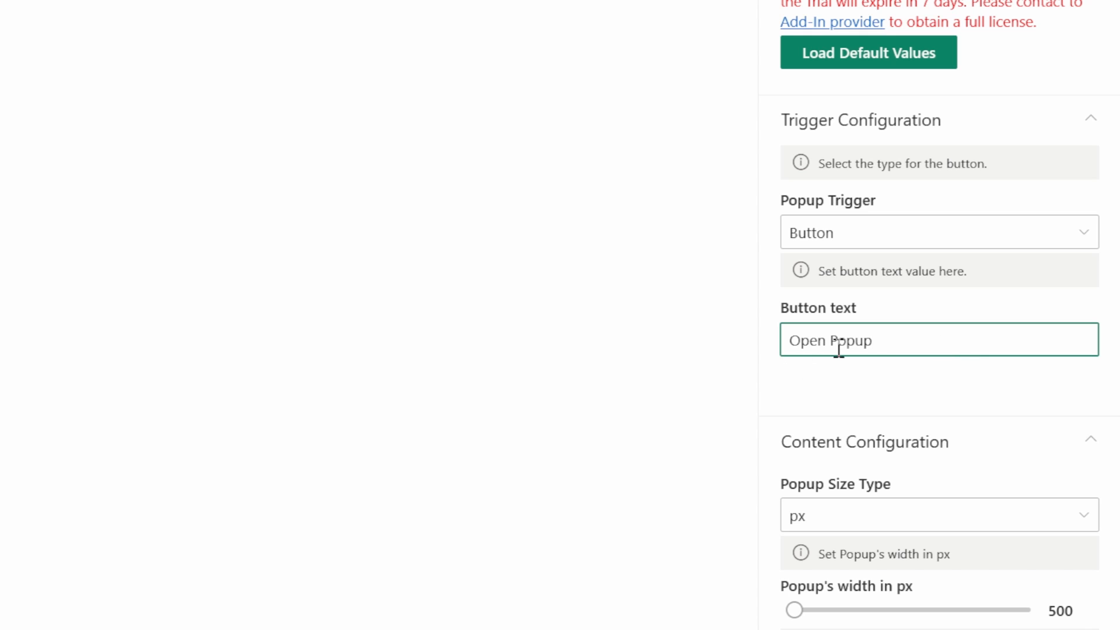
{"action": "mouse_move", "coordinate": [876, 520]}
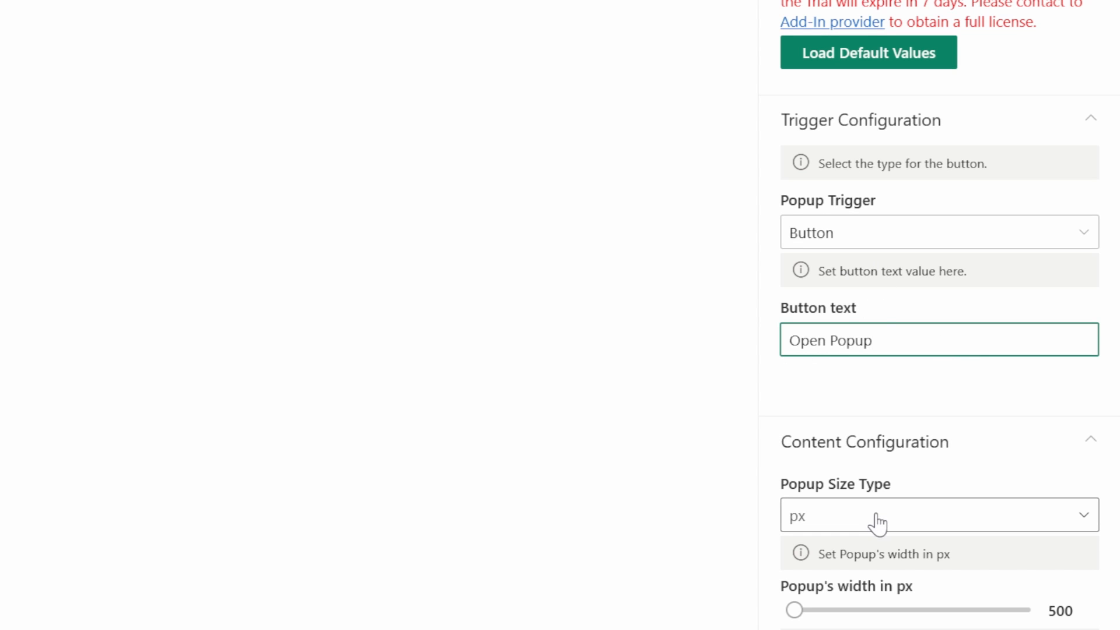
{"action": "left_click", "coordinate": [868, 340]}
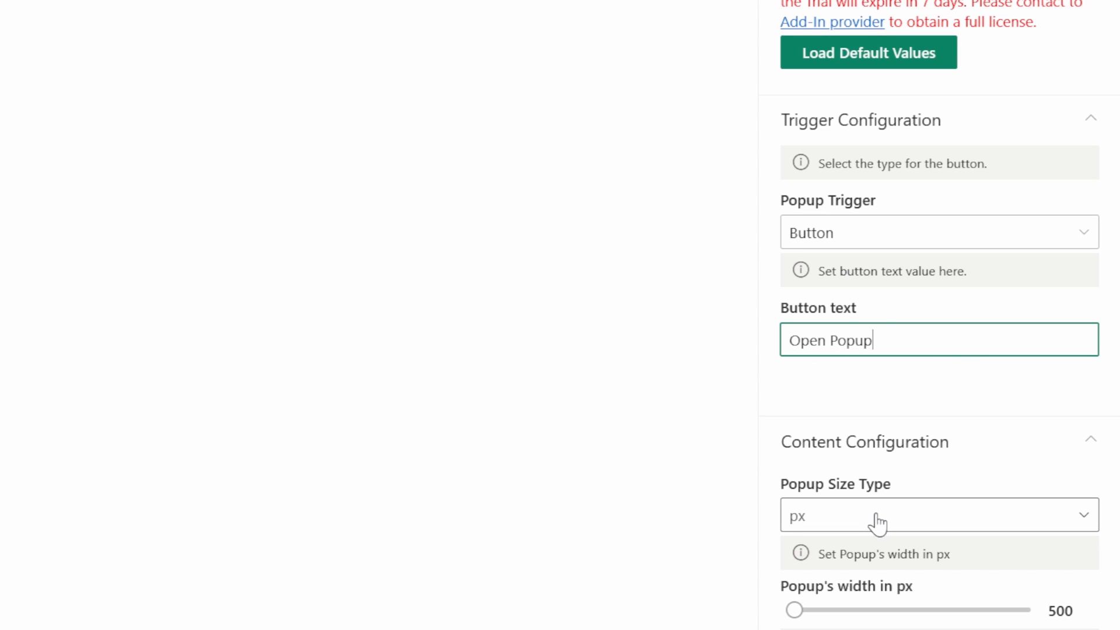
{"action": "mouse_move", "coordinate": [876, 522]}
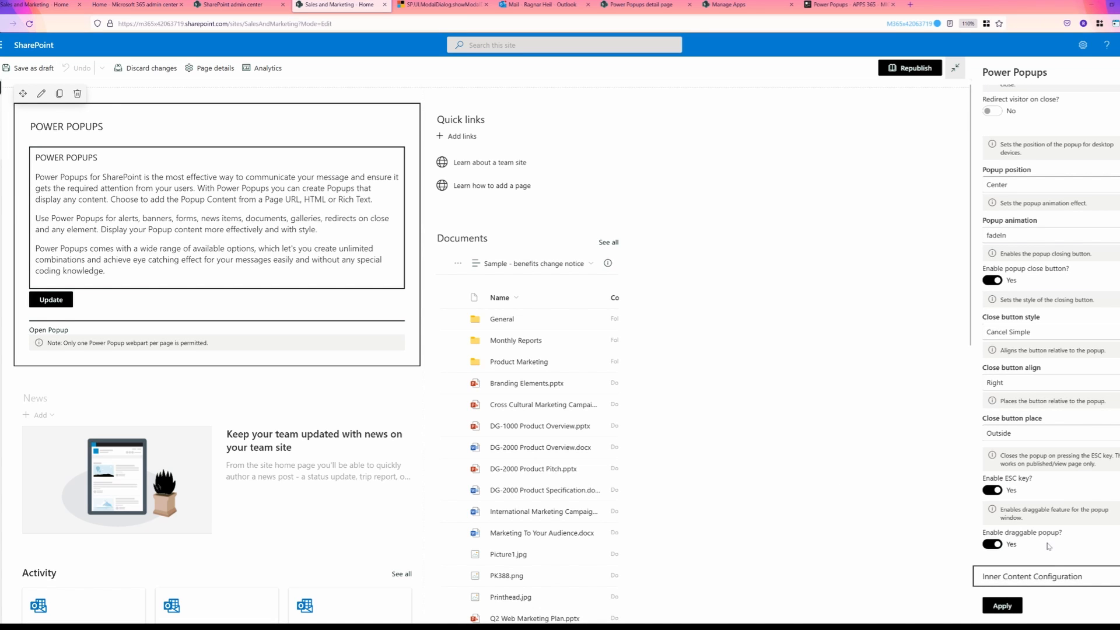
Set the inner content animation to rotateIn and republish the home page.
{"action": "scroll", "scroll_direction": "down", "scroll_amount": 3}
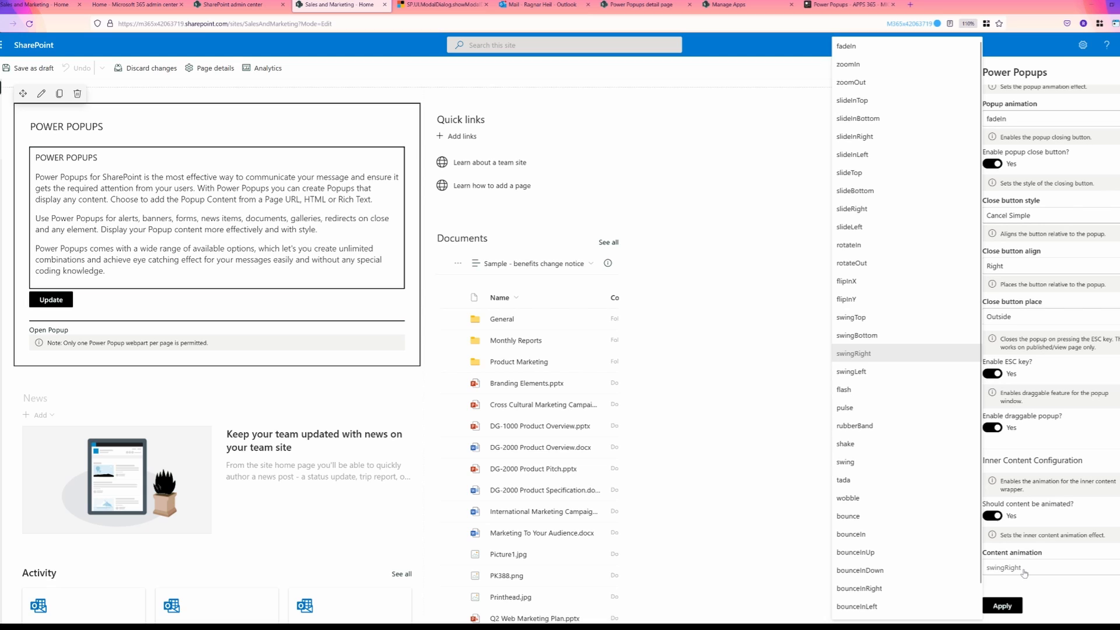
{"action": "mouse_move", "coordinate": [886, 352]}
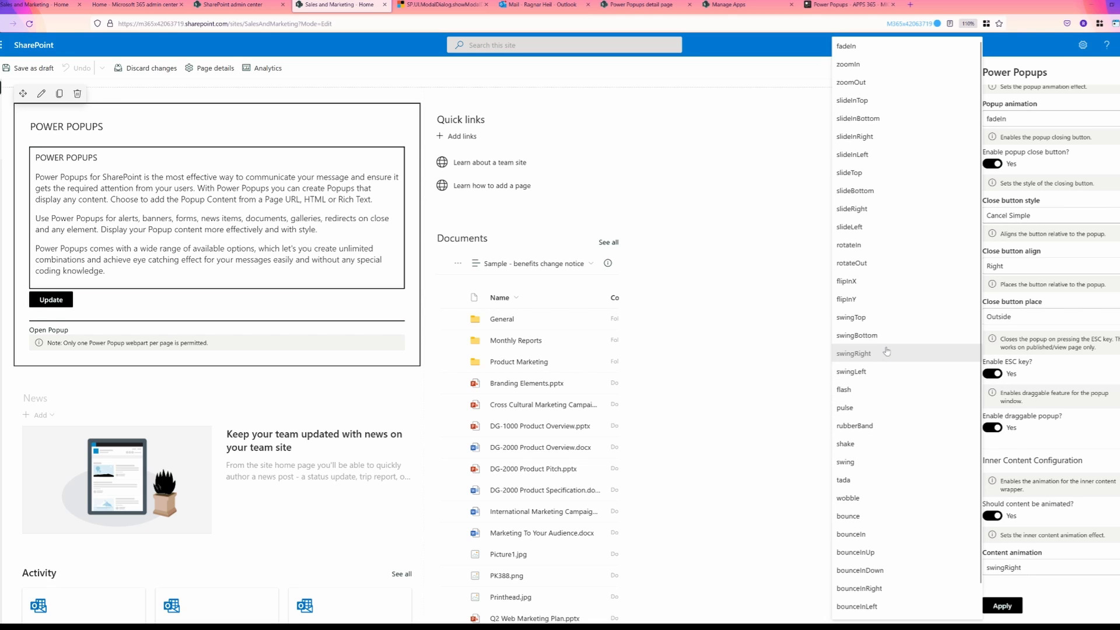
{"action": "mouse_move", "coordinate": [872, 245]}
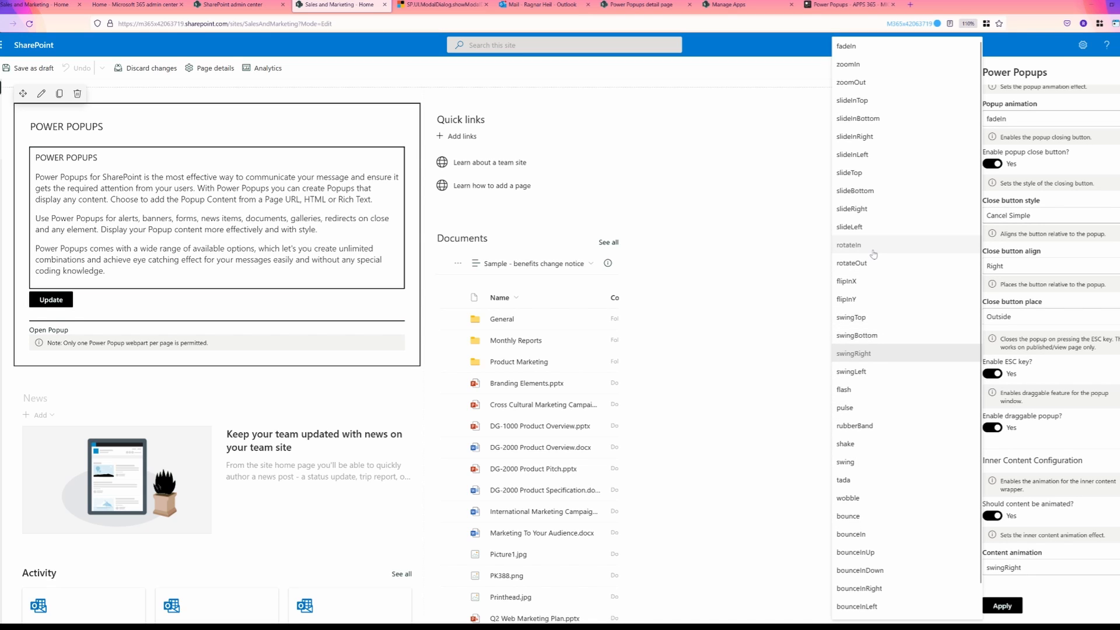
{"action": "left_click", "coordinate": [849, 245]}
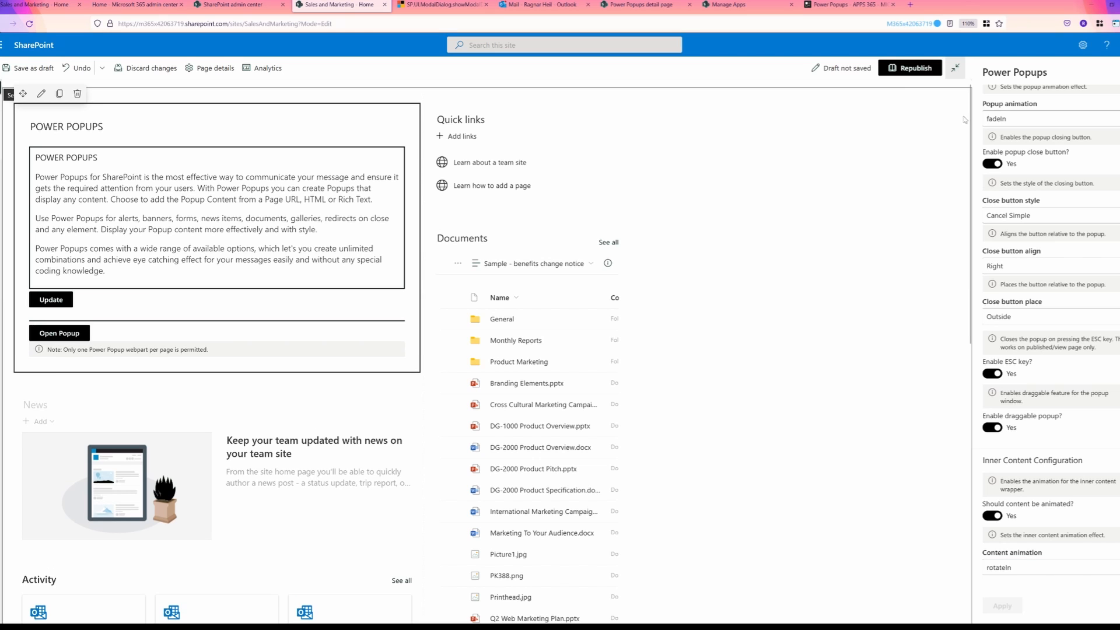
{"action": "left_click", "coordinate": [909, 68]}
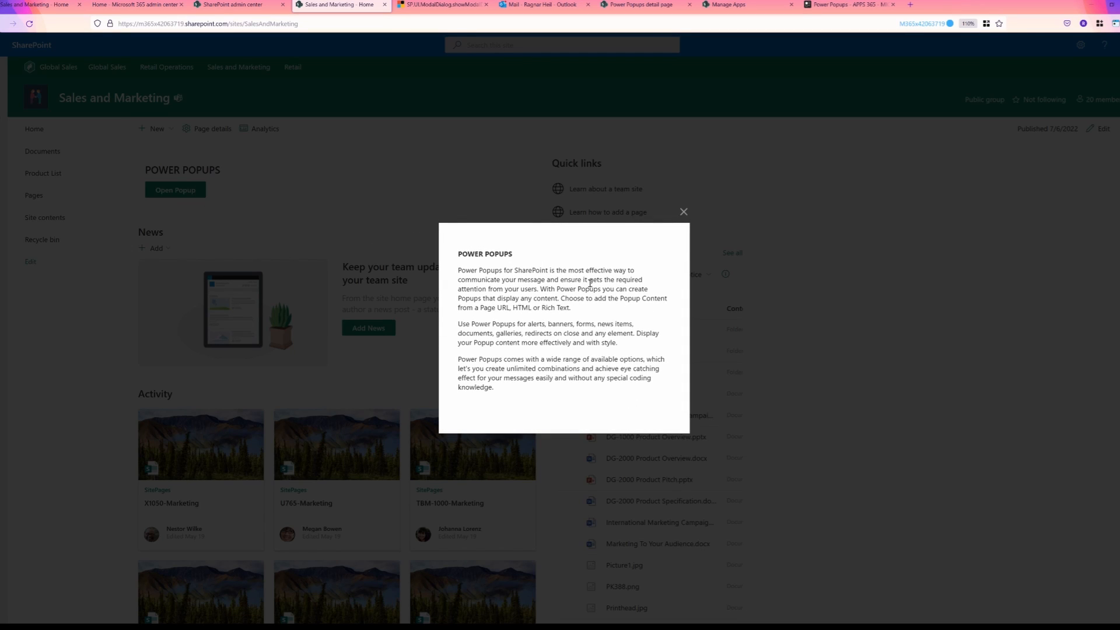
{"action": "mouse_move", "coordinate": [674, 225]}
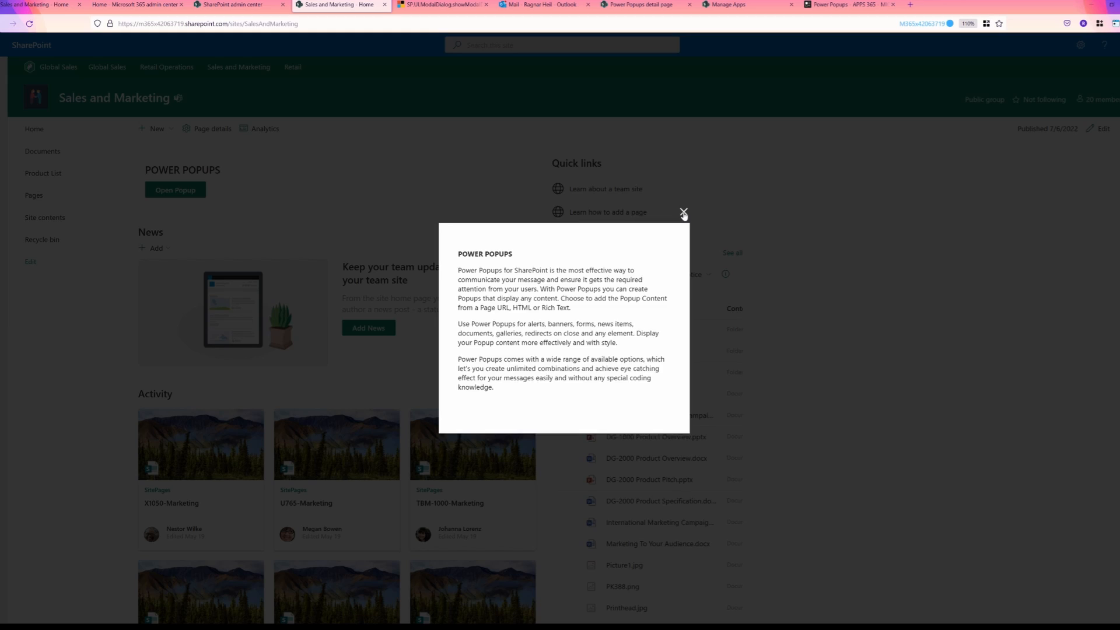
Close the Sales and Marketing popup preview.
{"action": "left_click", "coordinate": [683, 213]}
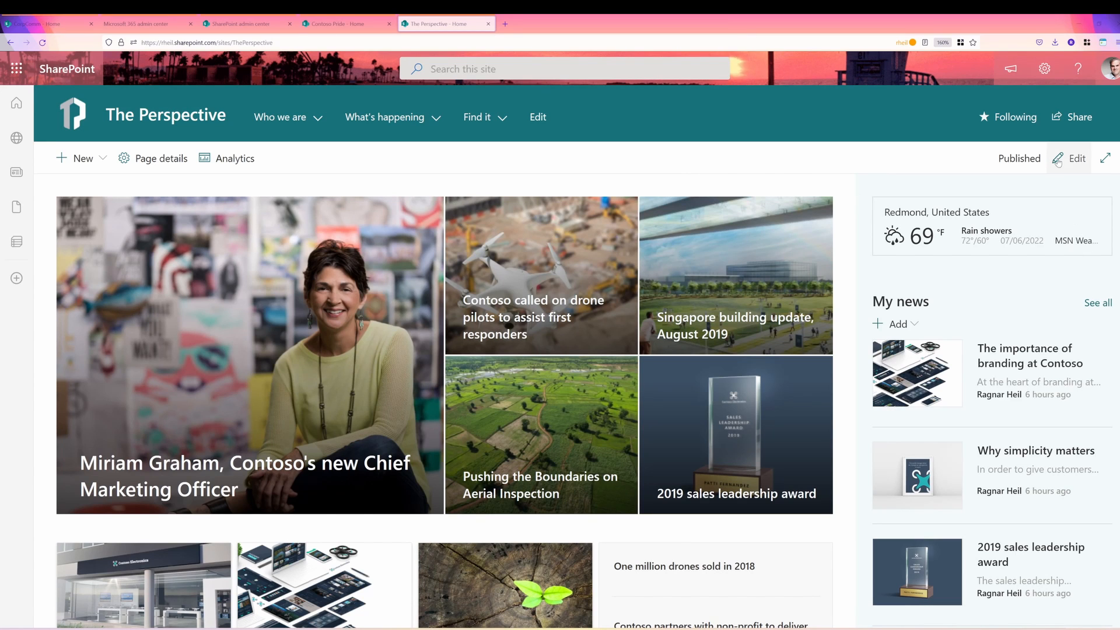
Edit The Perspective home page, add Power Popups via 'pop' search, and preview the popup.
{"action": "left_click", "coordinate": [1074, 158]}
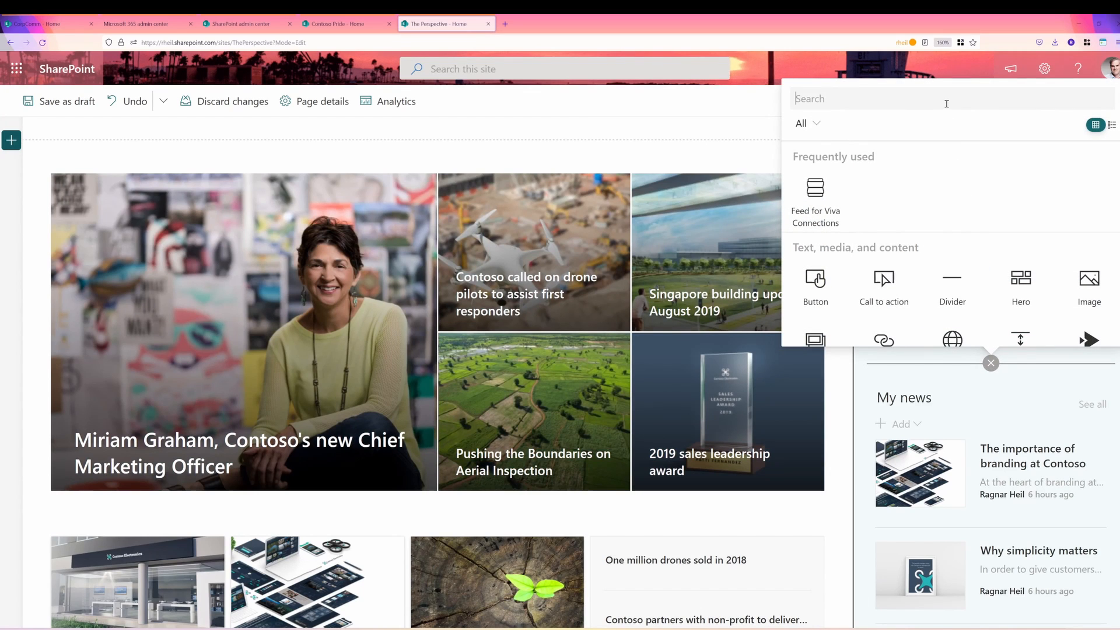
{"action": "type", "text": "pop"}
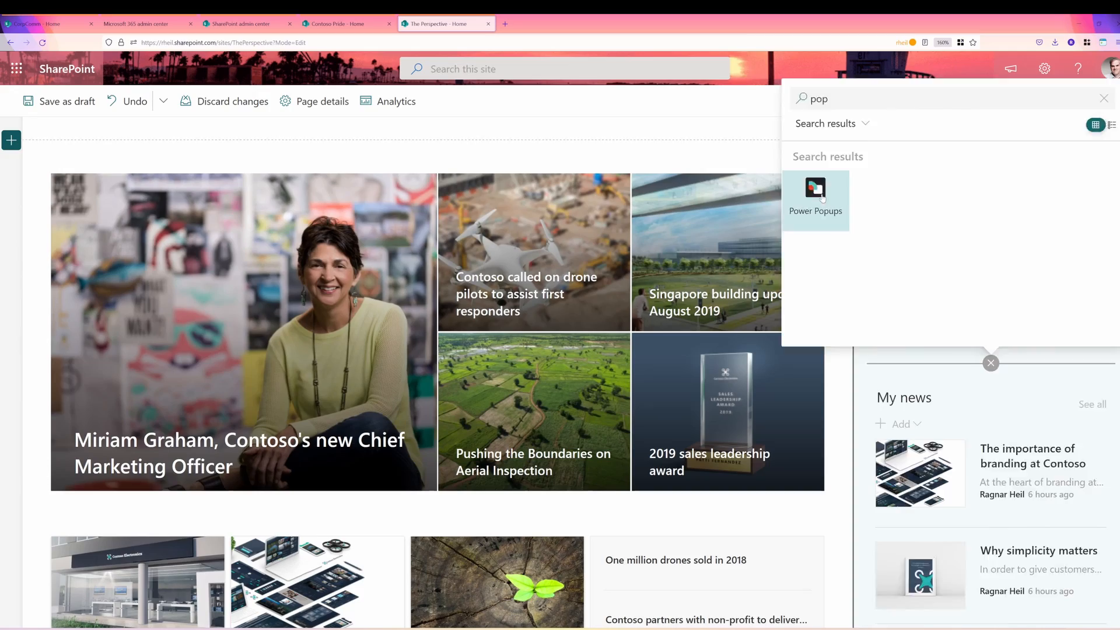
{"action": "left_click", "coordinate": [815, 198]}
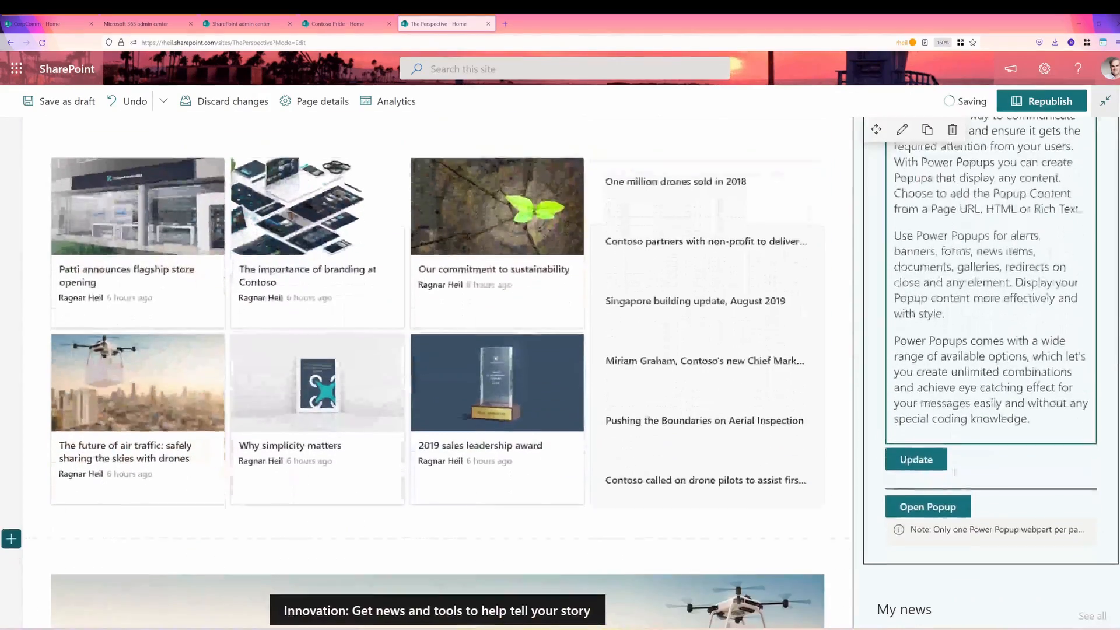
{"action": "left_click", "coordinate": [927, 507]}
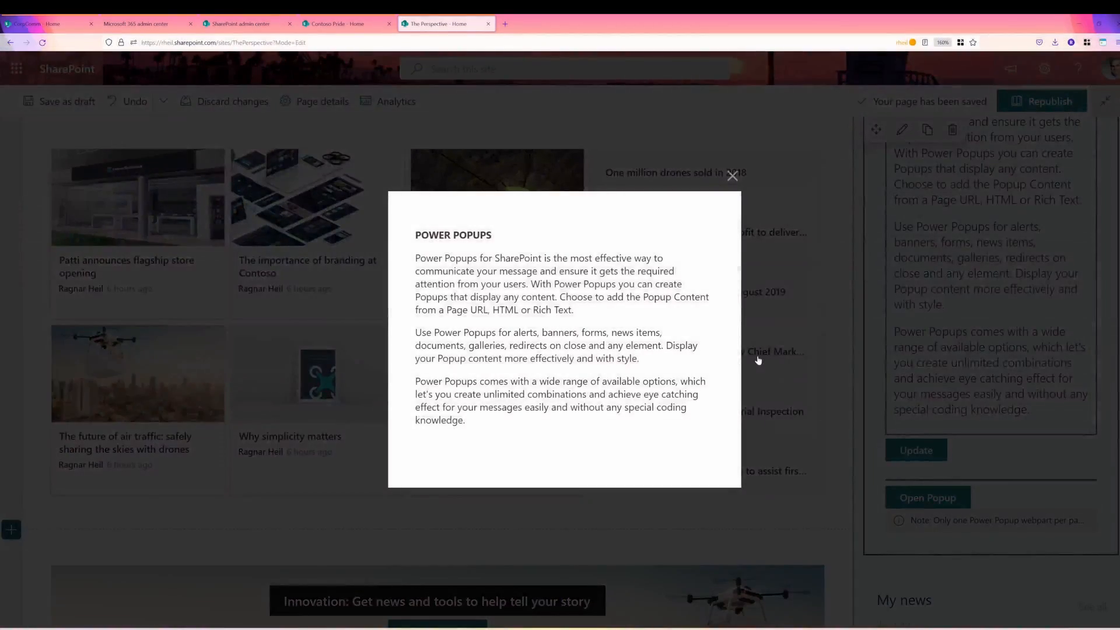
{"action": "left_click", "coordinate": [347, 23]}
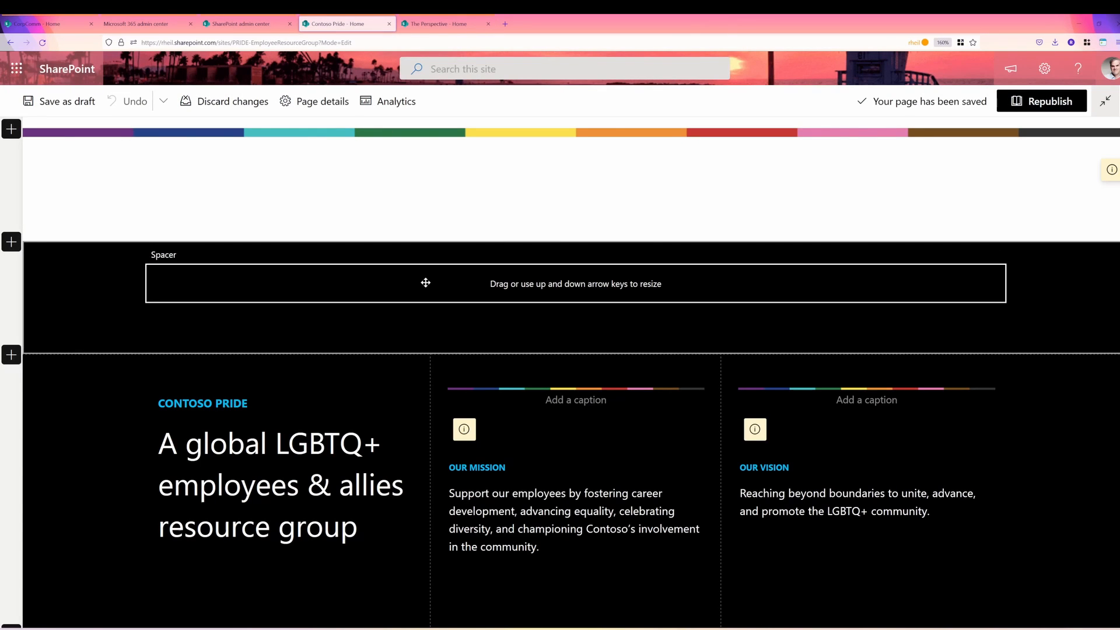
Update the popup text to the Pride in London 2022 parade notice and preview it.
{"action": "scroll", "scroll_direction": "down", "scroll_amount": 3}
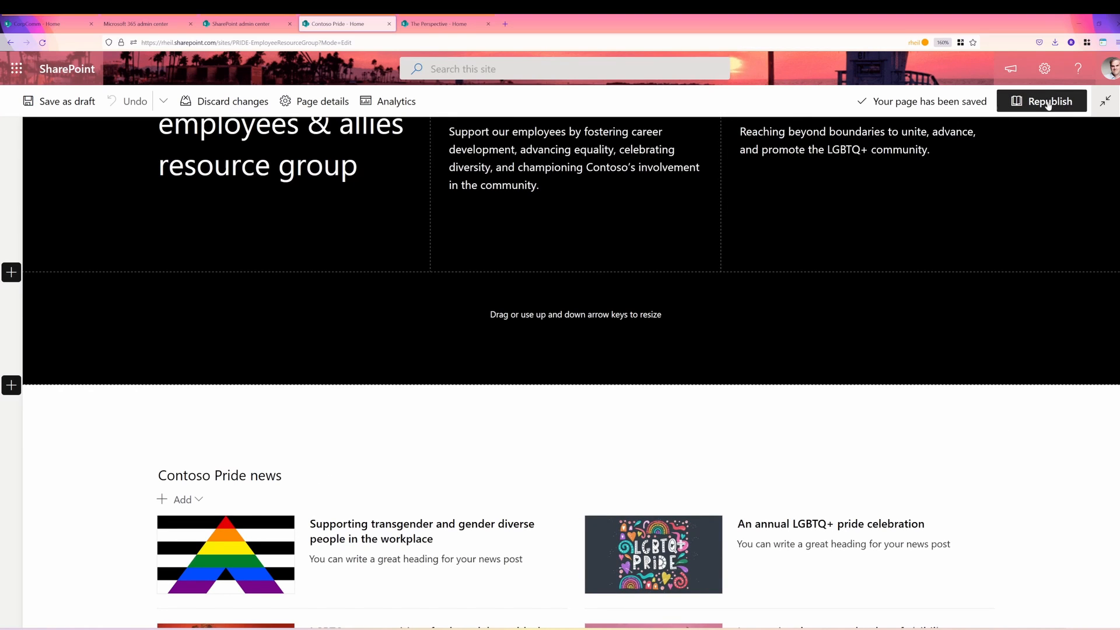
{"action": "scroll", "scroll_direction": "up", "scroll_amount": 3}
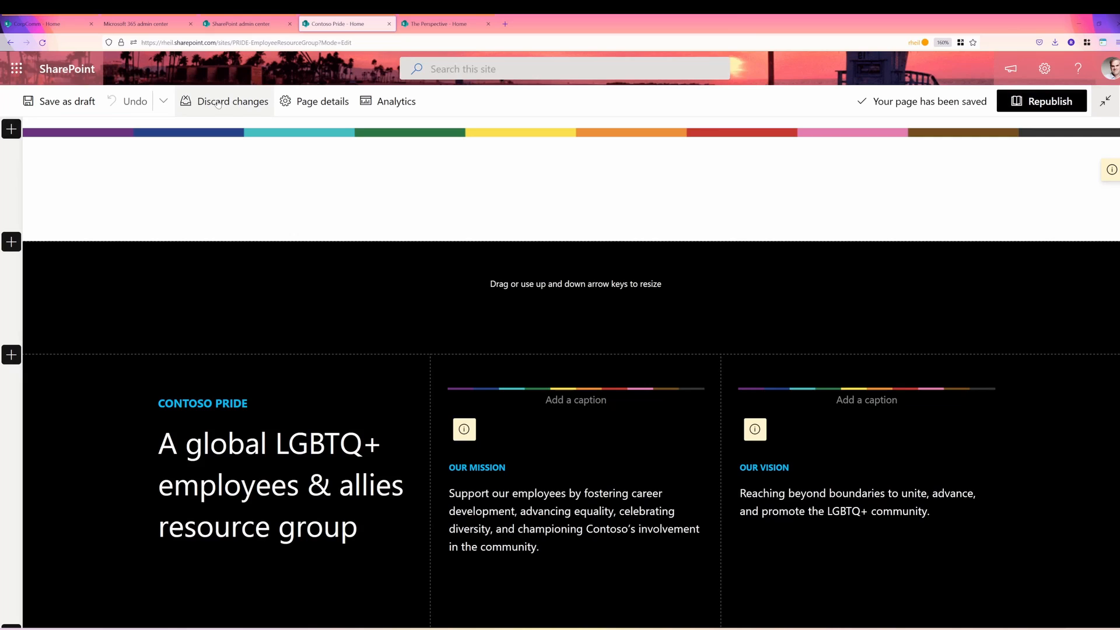
{"action": "scroll", "scroll_direction": "down", "scroll_amount": 3}
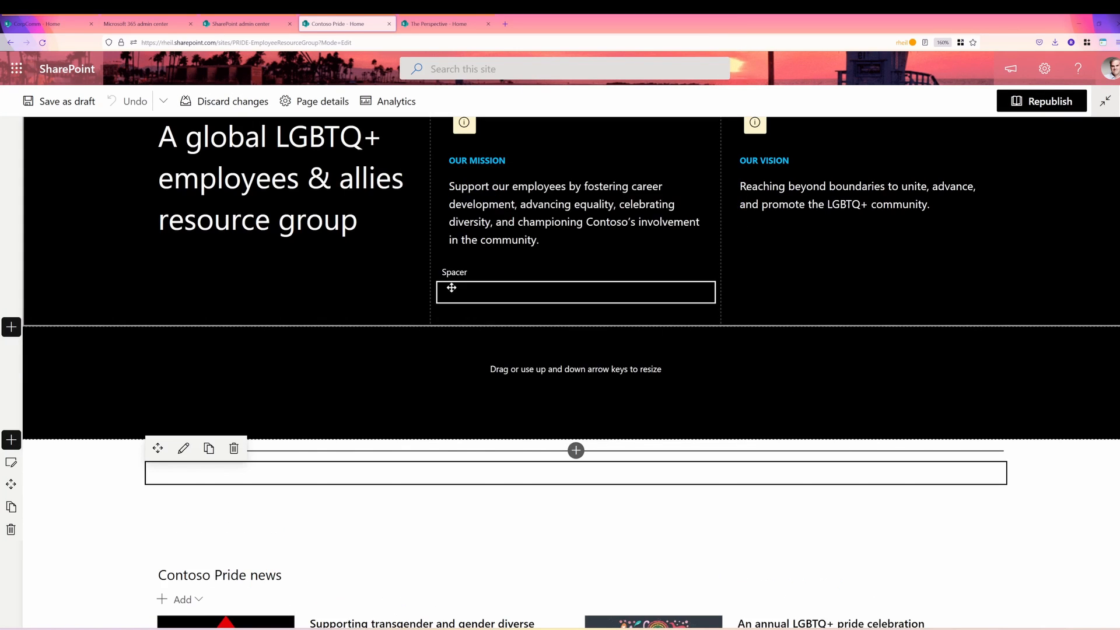
{"action": "scroll", "scroll_direction": "down", "scroll_amount": 3}
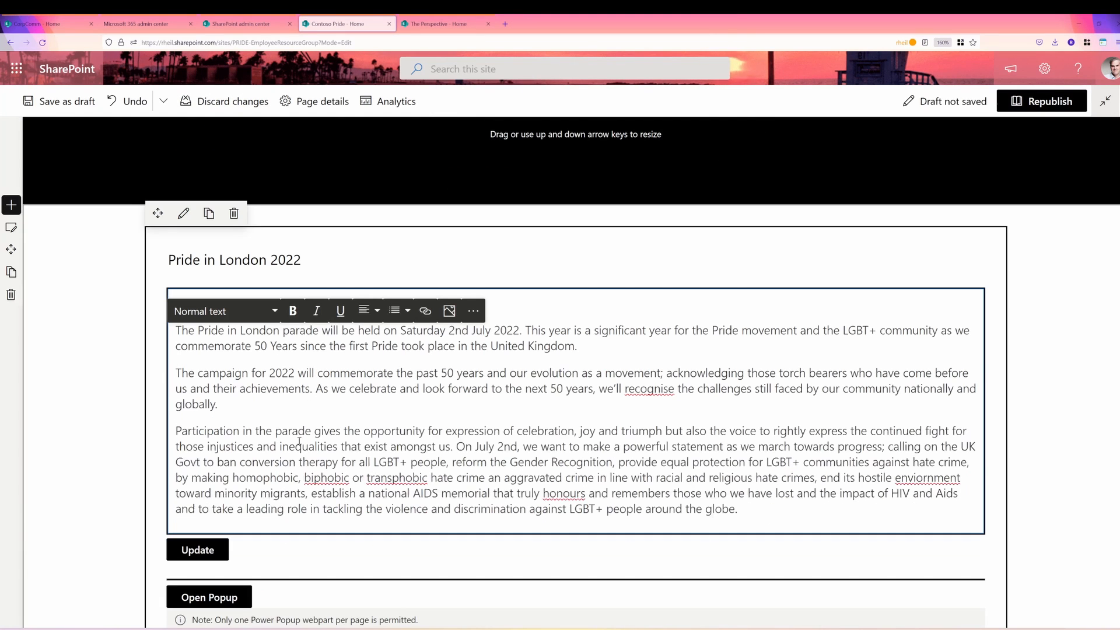
{"action": "left_click", "coordinate": [198, 550]}
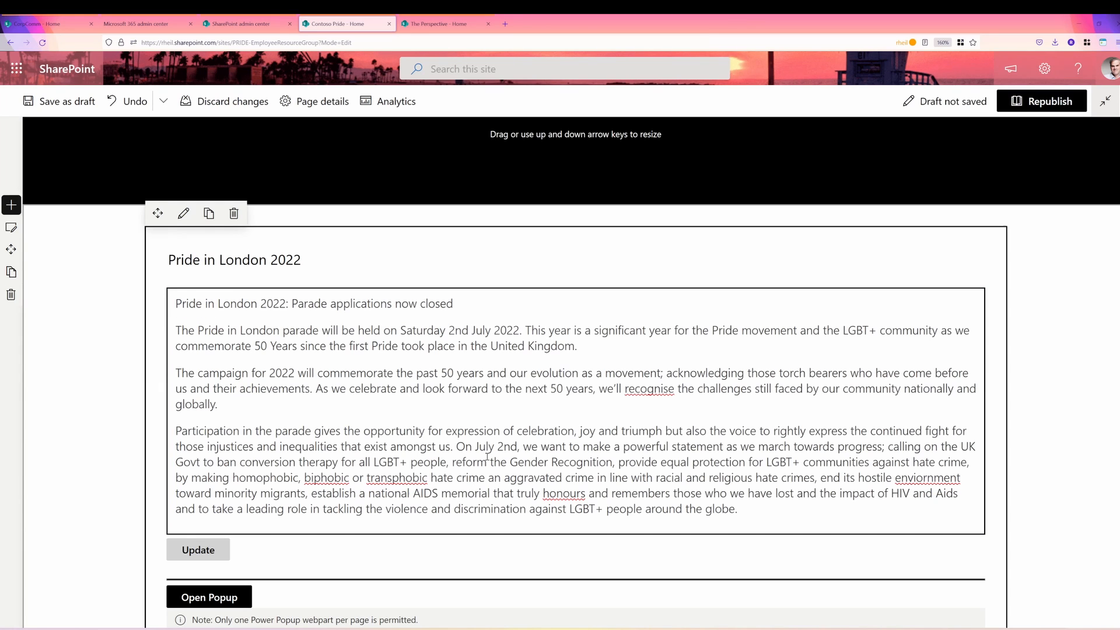
{"action": "left_click", "coordinate": [209, 596]}
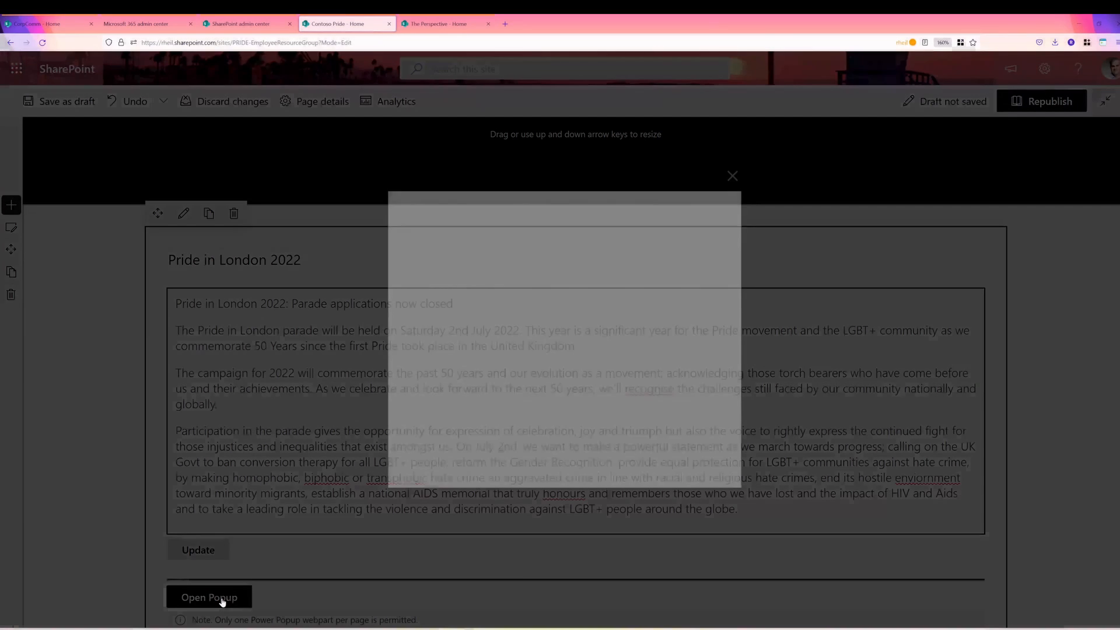
{"action": "left_click", "coordinate": [209, 598]}
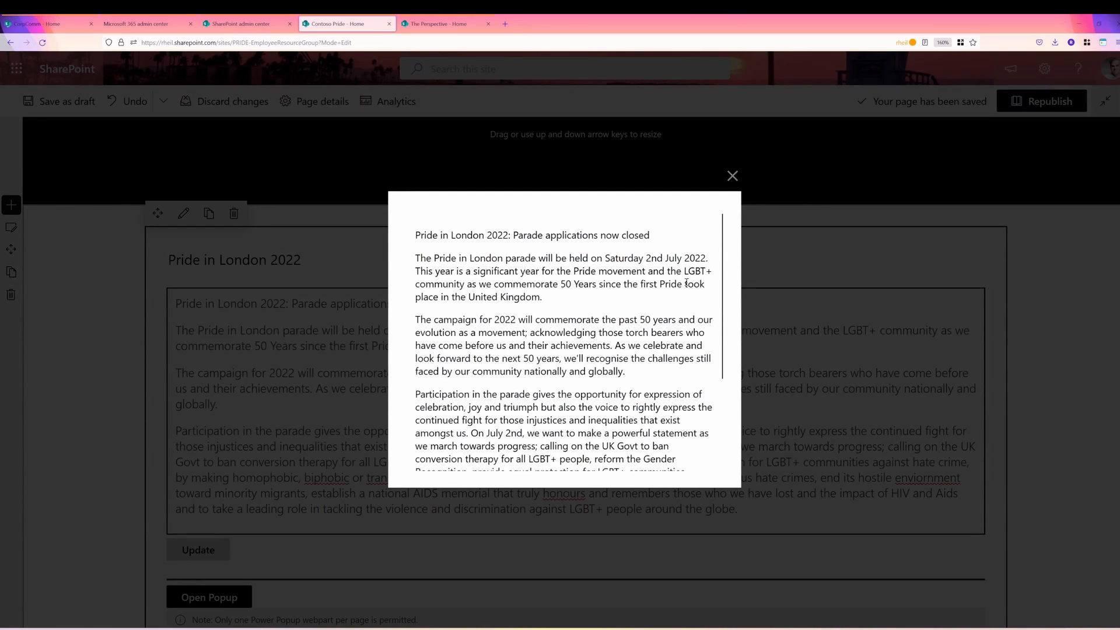
{"action": "mouse_move", "coordinate": [719, 163]}
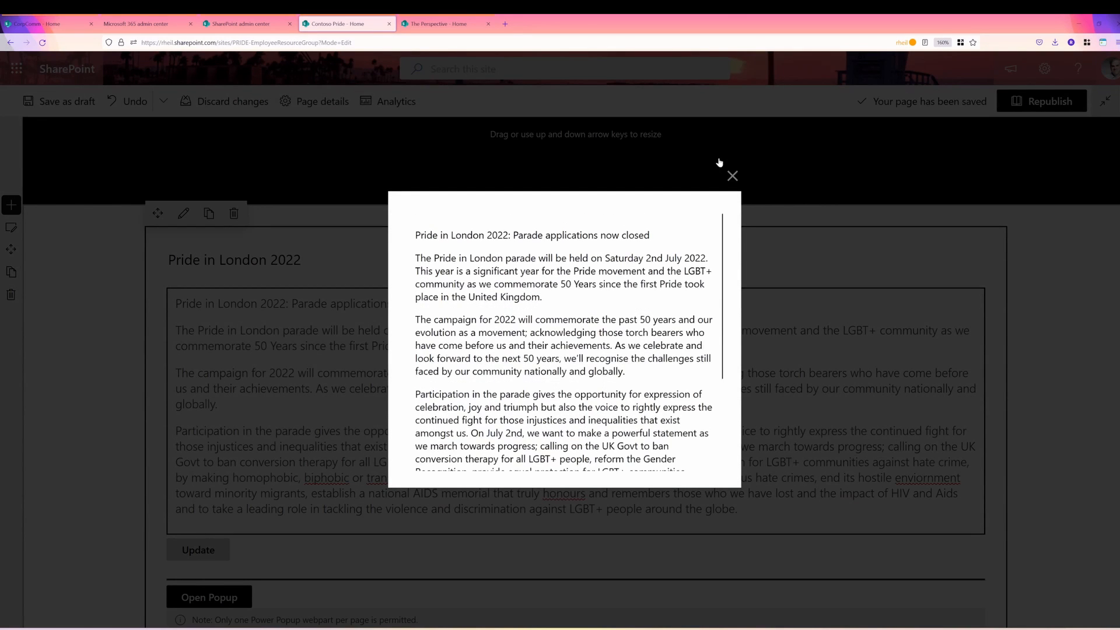
{"action": "left_click", "coordinate": [732, 175]}
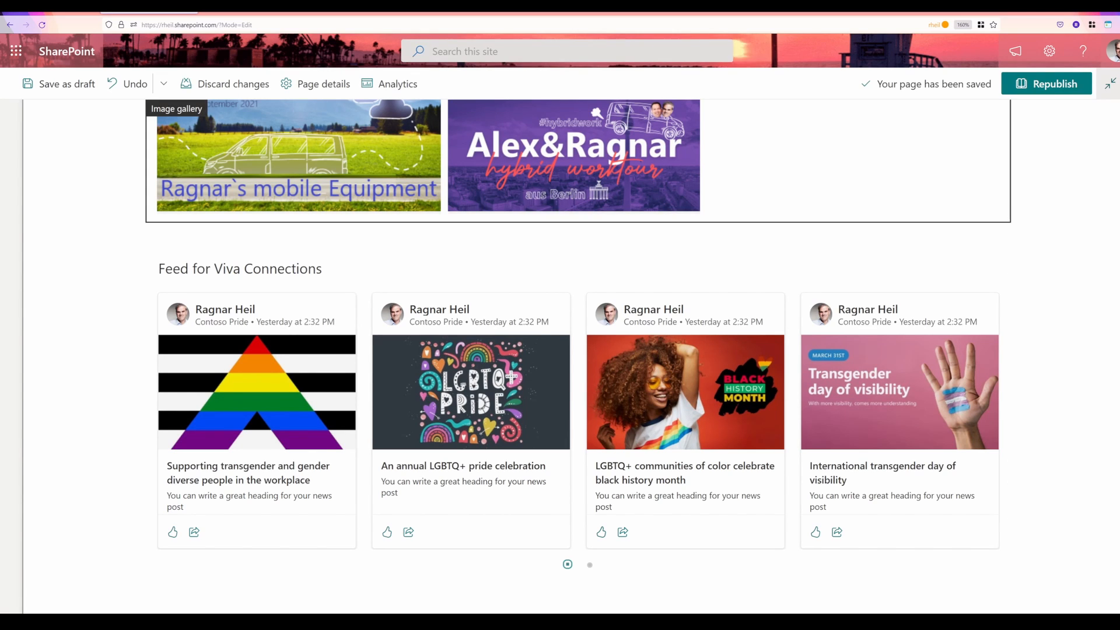
Add Power Popups below the gallery, bolding '30 minutes - going from 60 minutes' and heading the last paragraph.
{"action": "left_click", "coordinate": [577, 233]}
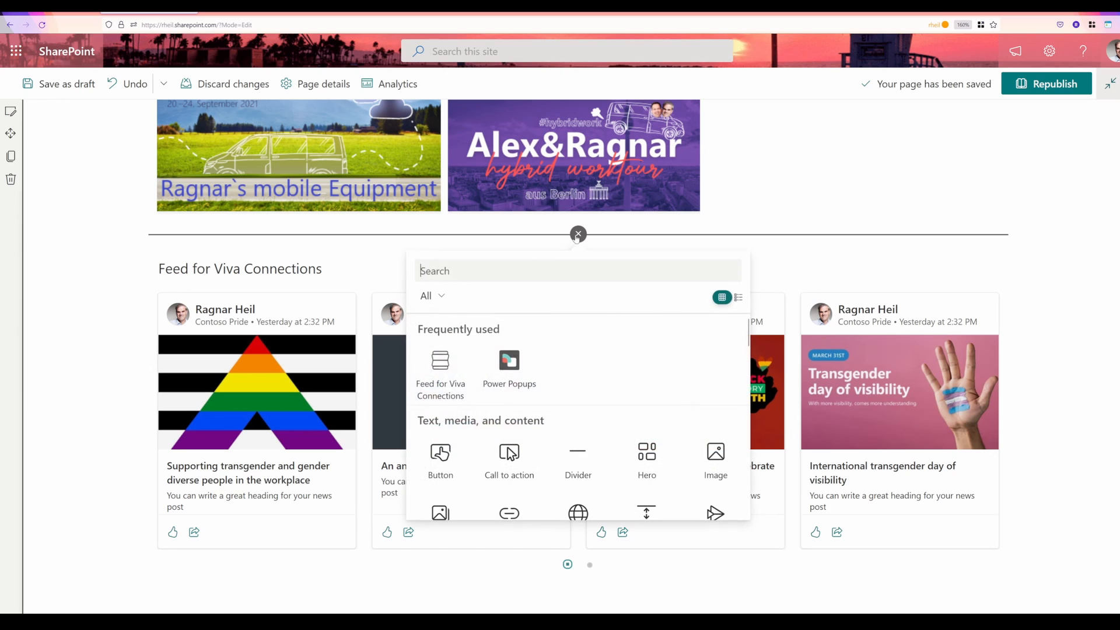
{"action": "mouse_move", "coordinate": [510, 372]}
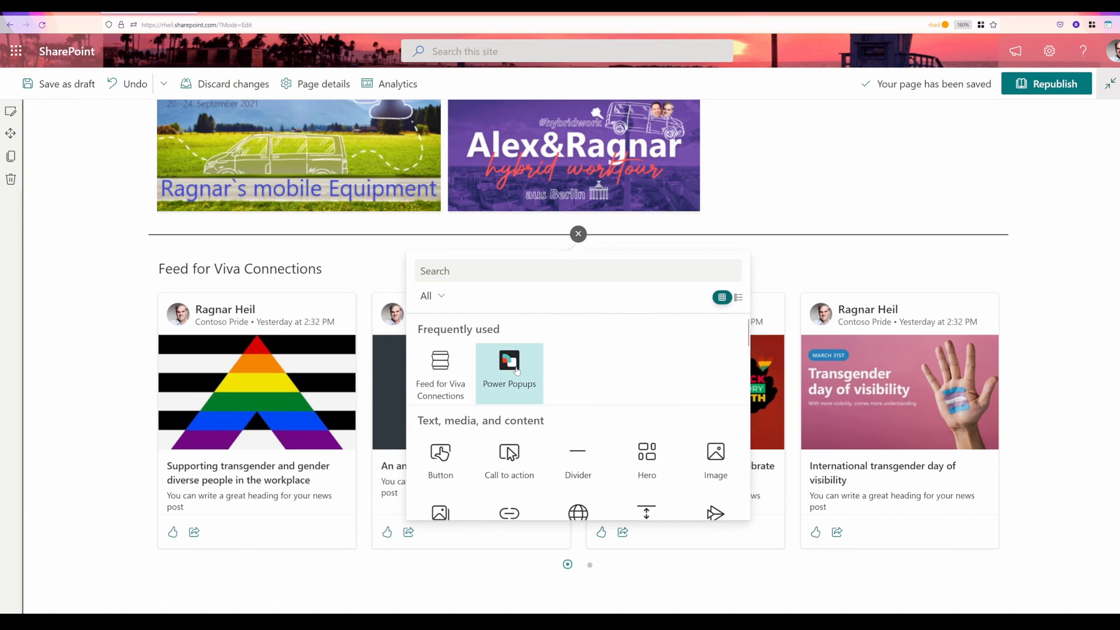
{"action": "left_click", "coordinate": [509, 365]}
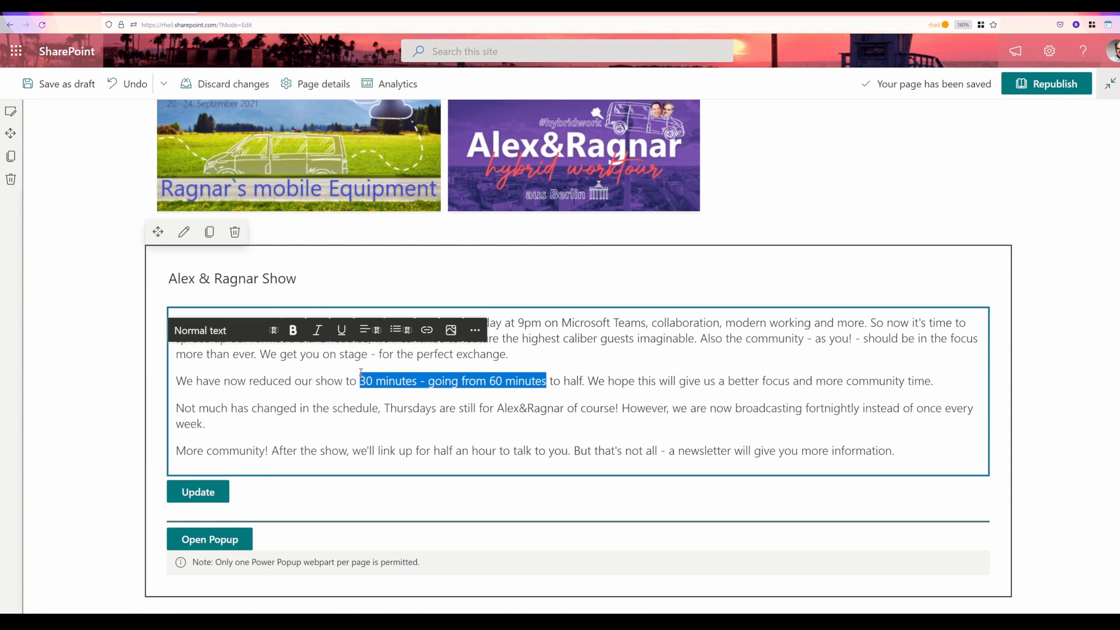
{"action": "left_click", "coordinate": [293, 330]}
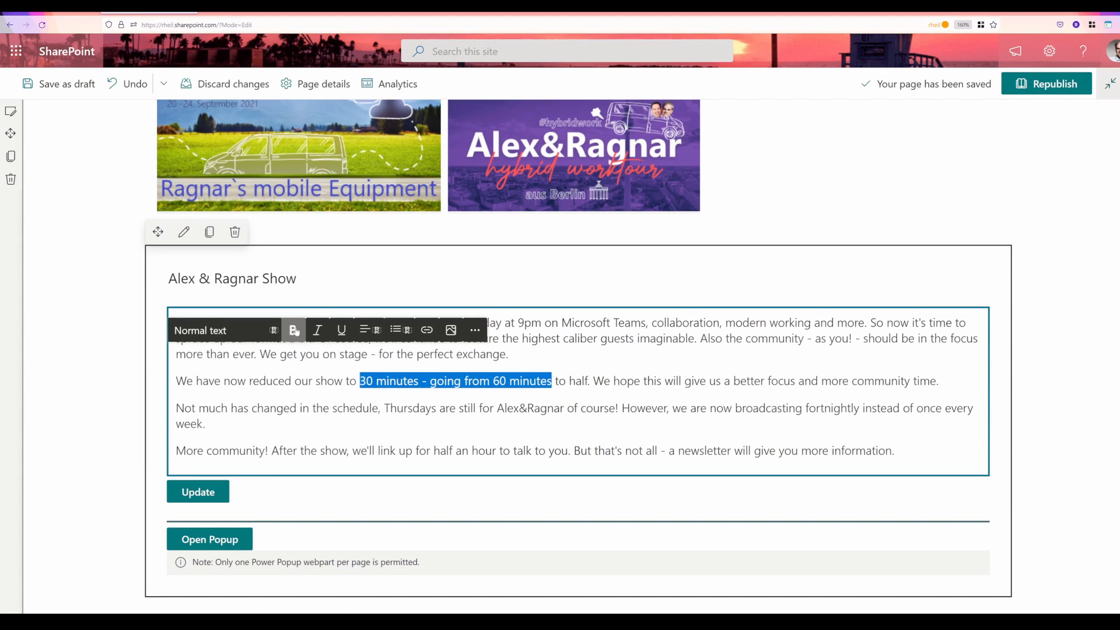
{"action": "left_click", "coordinate": [293, 330]}
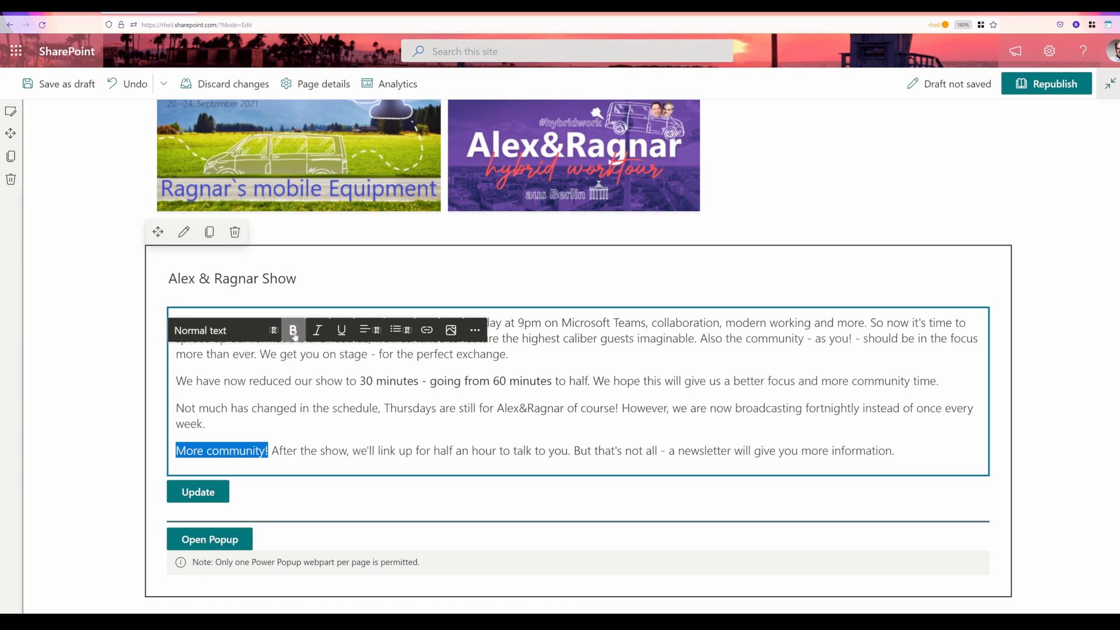
{"action": "left_click", "coordinate": [200, 330]}
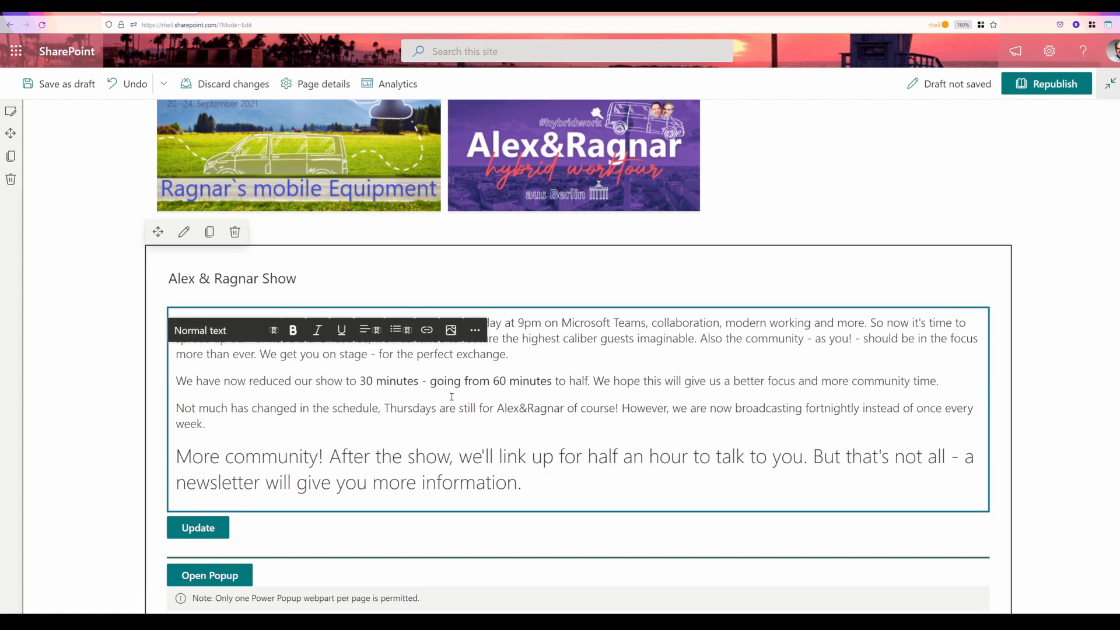
{"action": "left_click", "coordinate": [66, 84]}
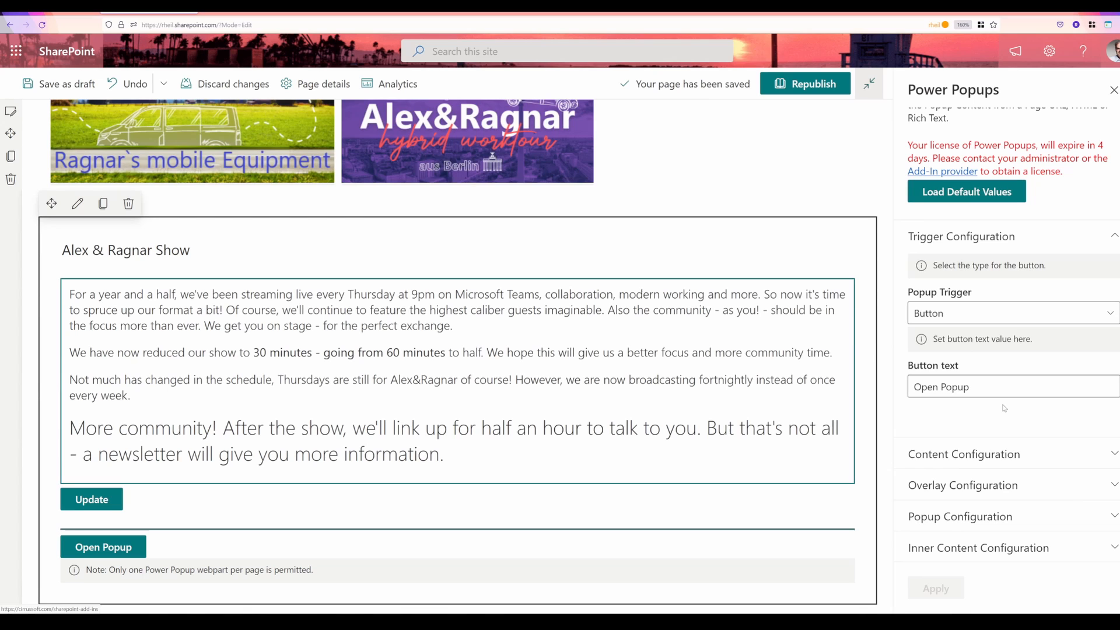
{"action": "left_click", "coordinate": [961, 516]}
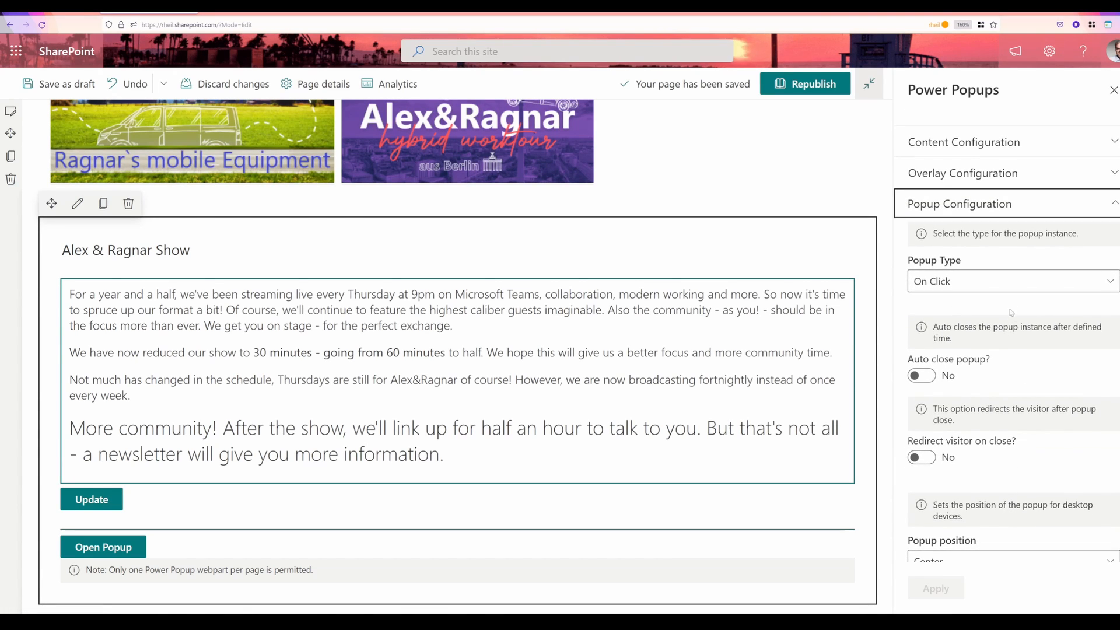
{"action": "left_click", "coordinate": [1010, 281]}
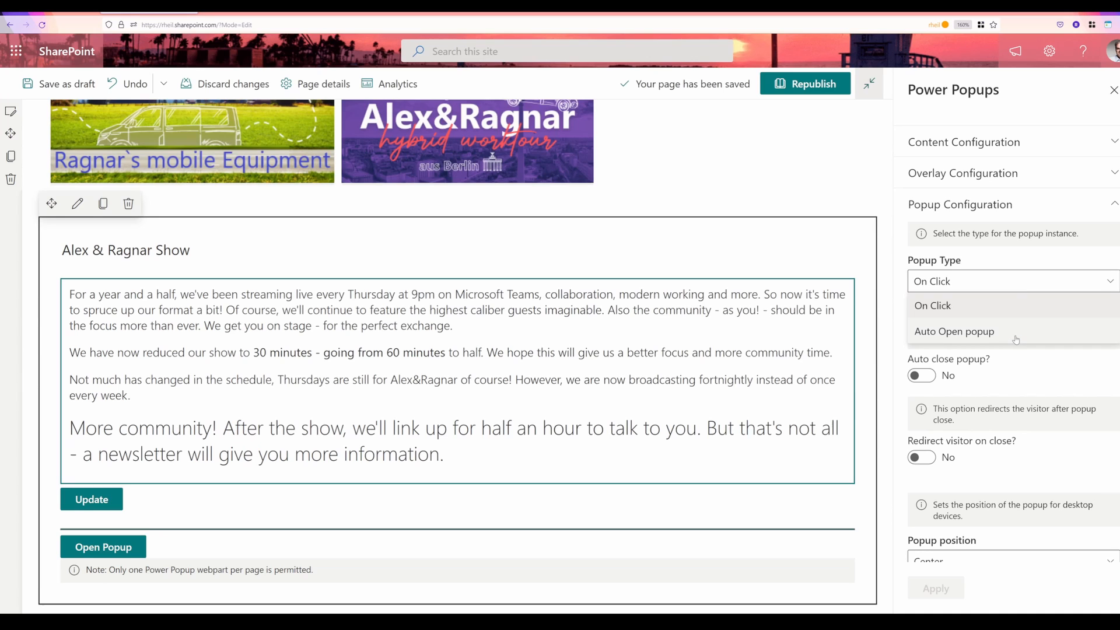
{"action": "left_click", "coordinate": [955, 331]}
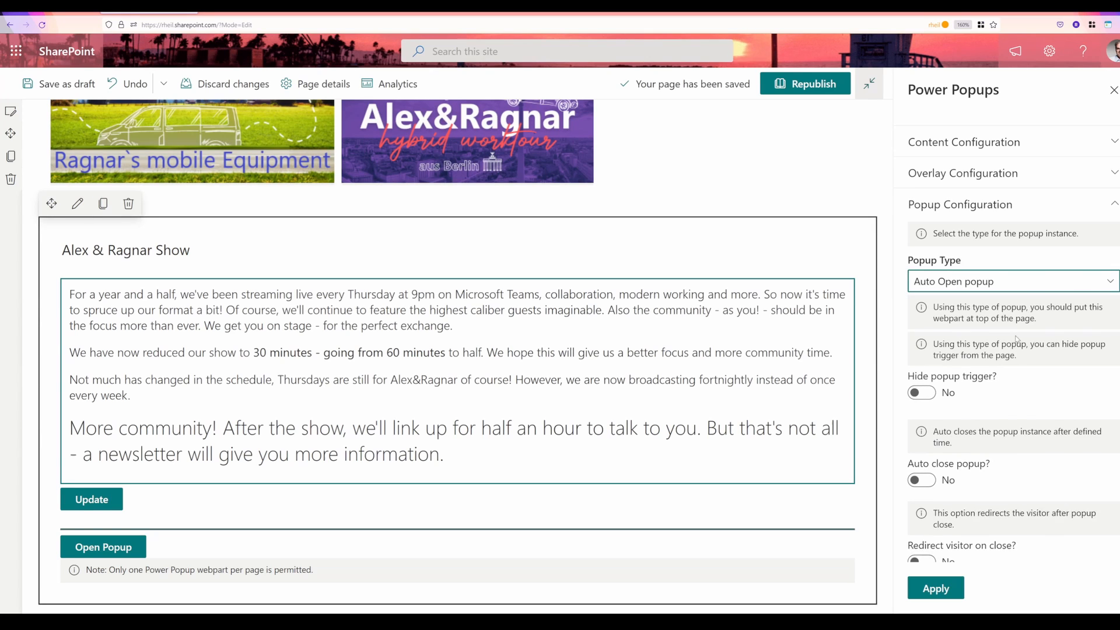
{"action": "left_click", "coordinate": [920, 561]}
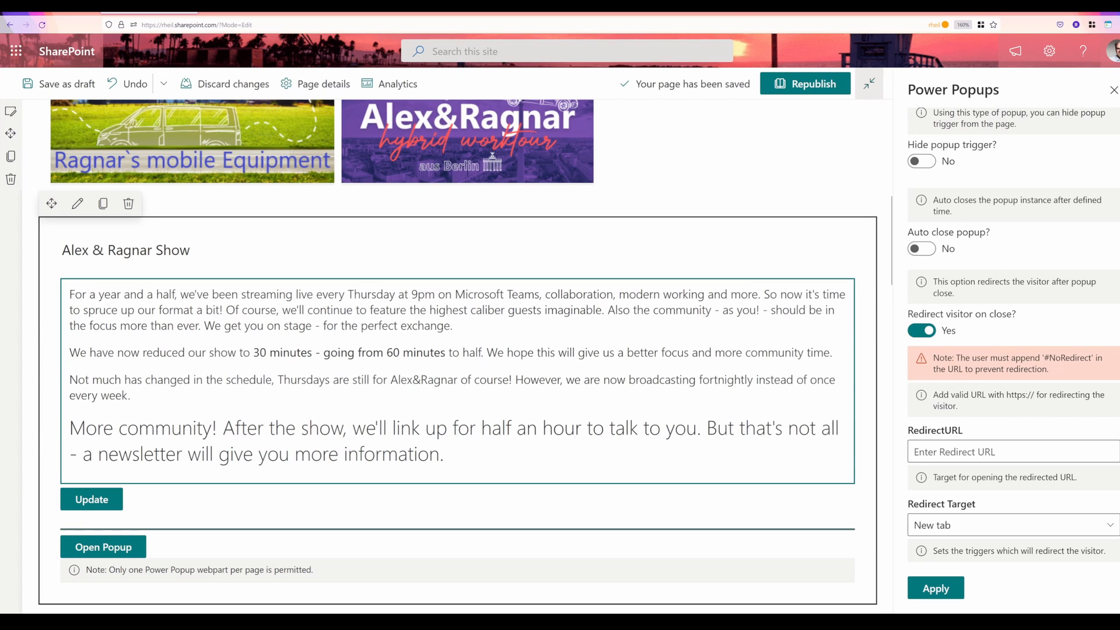
{"action": "left_click", "coordinate": [1012, 451]}
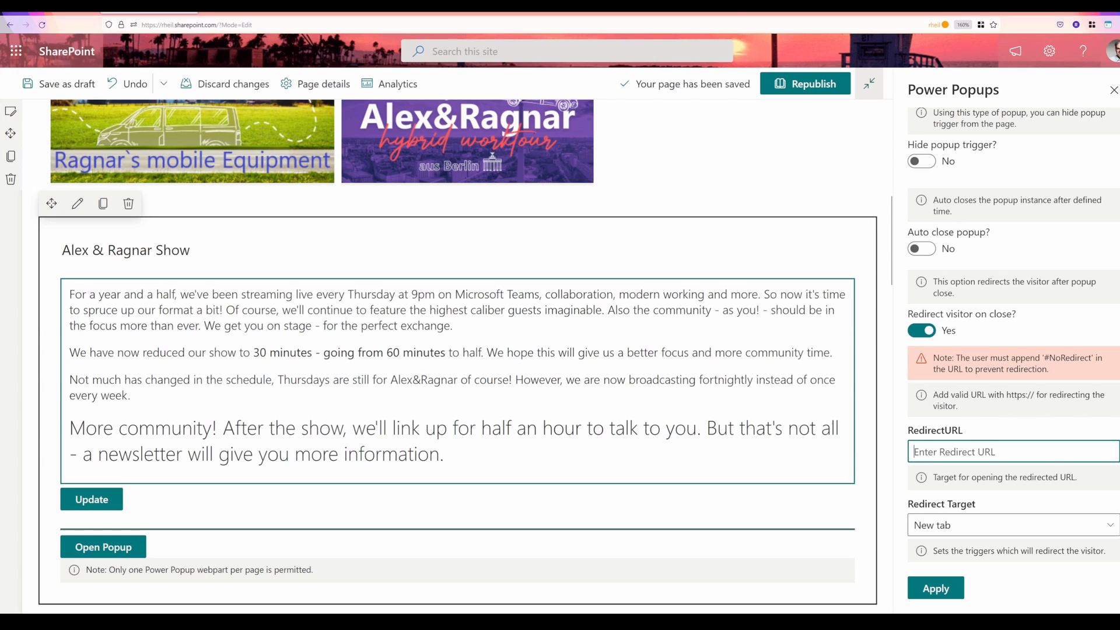
{"action": "type", "text": "https://alexundragnarshow.wordpress.com/"}
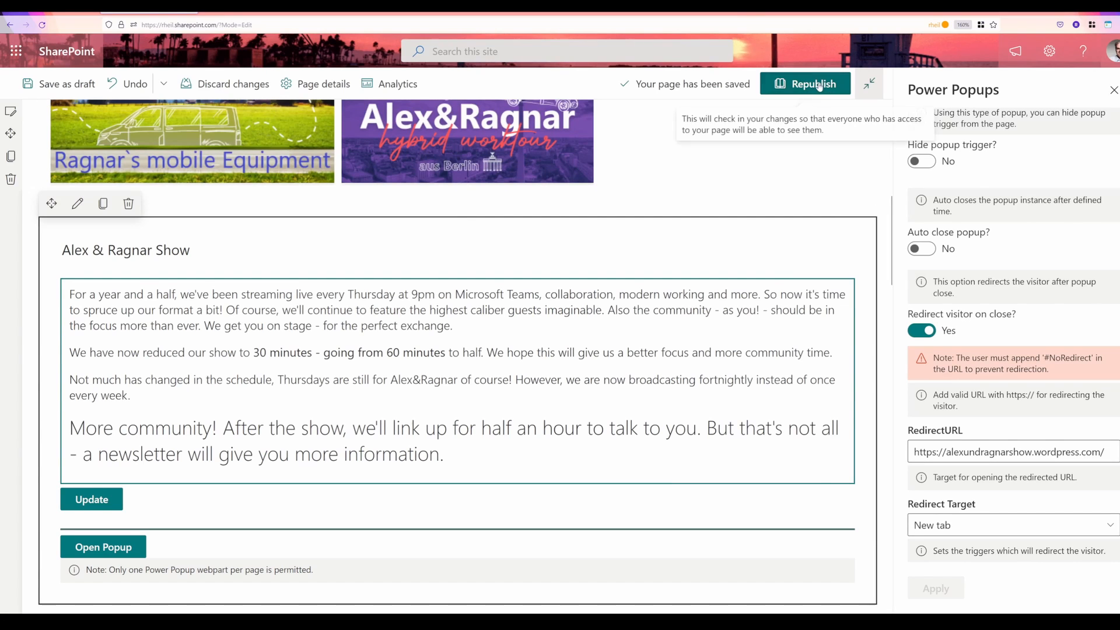
{"action": "left_click", "coordinate": [806, 83]}
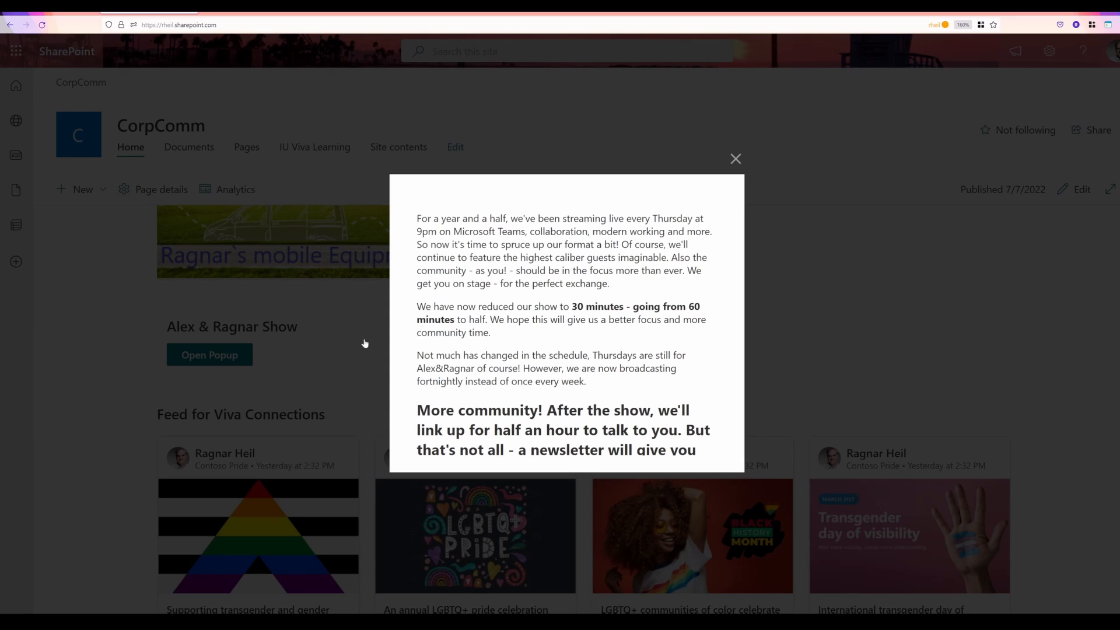
{"action": "mouse_move", "coordinate": [395, 349]}
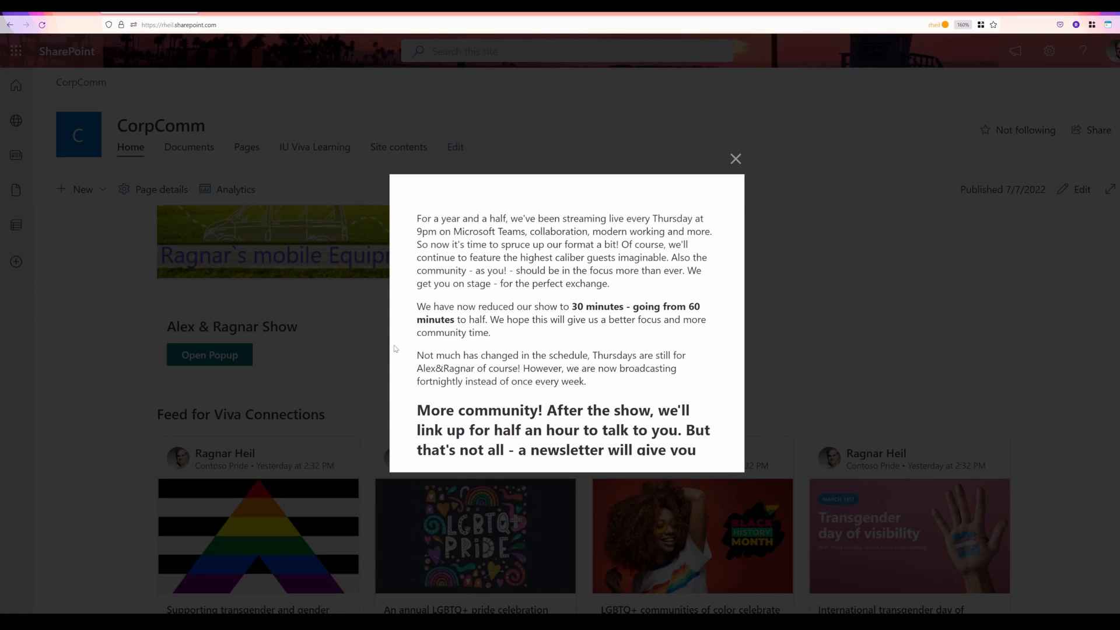